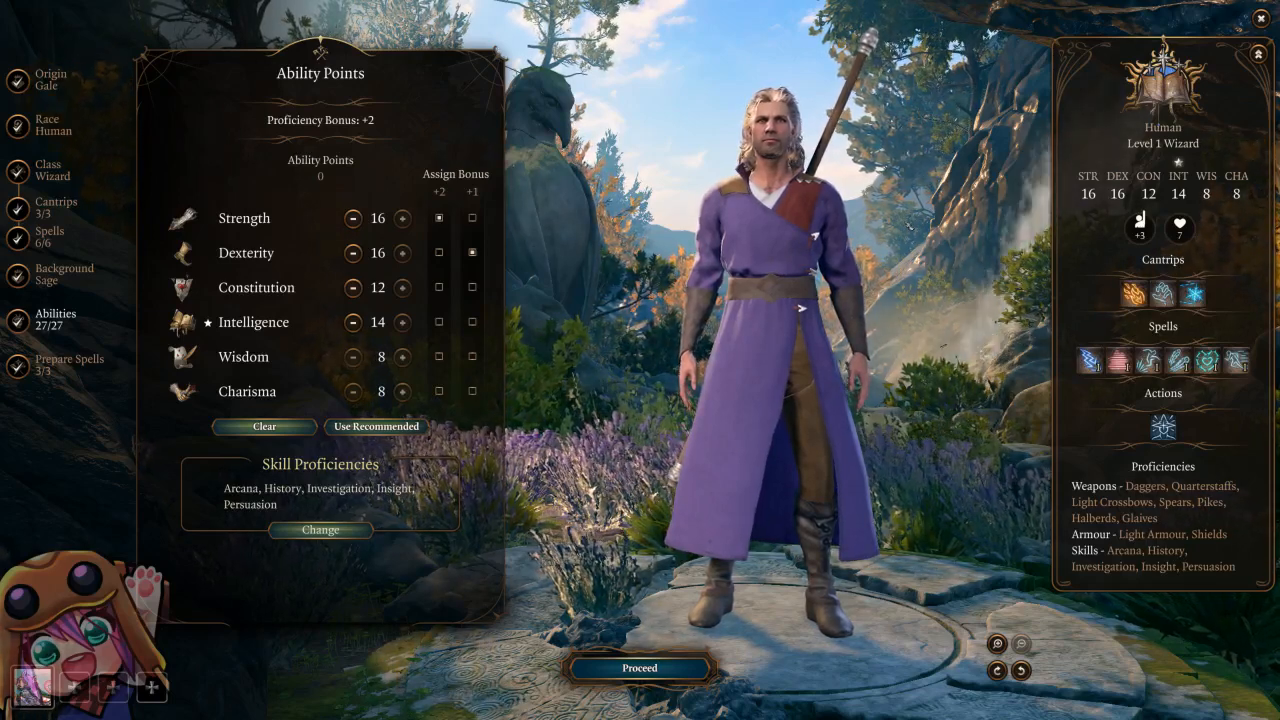
Step: Leave the finished Gale wizard build by bringing up the pause menu with Escape
key("Escape")
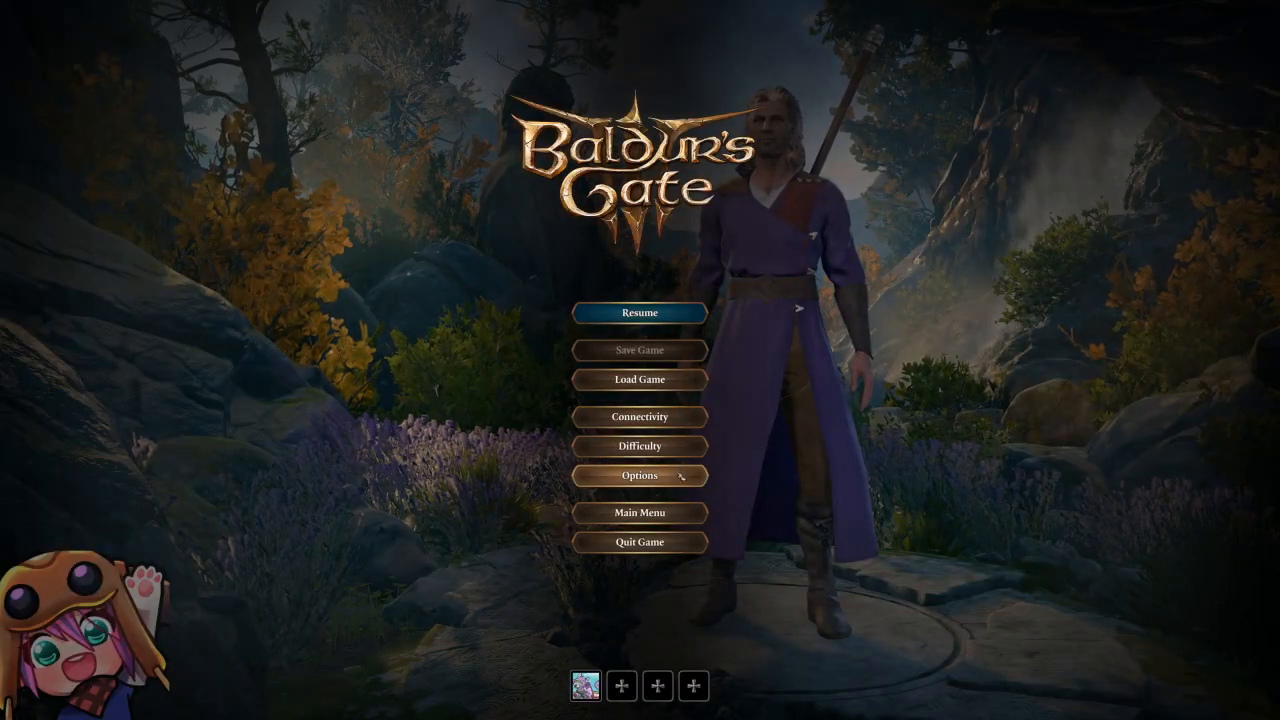
Step: Open Options and scroll the Gameplay settings to confirm Autosave is ticked
left_click(639, 475)
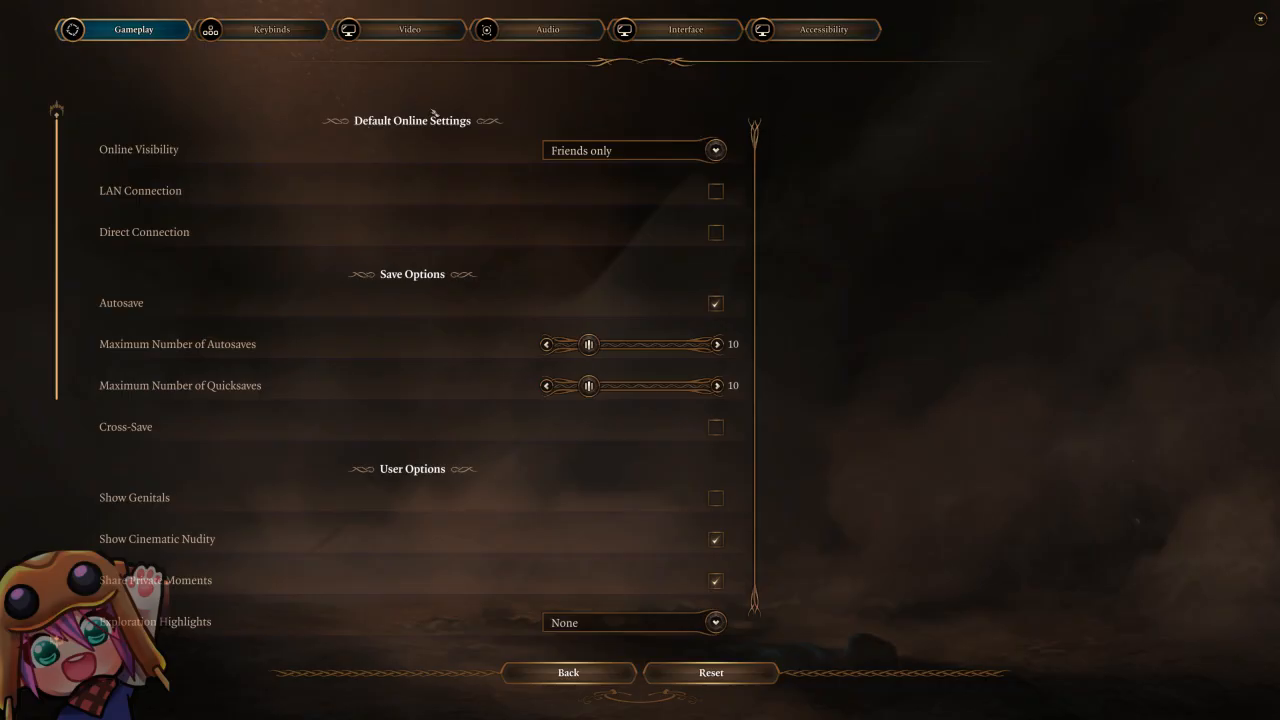
mouse_move(138, 149)
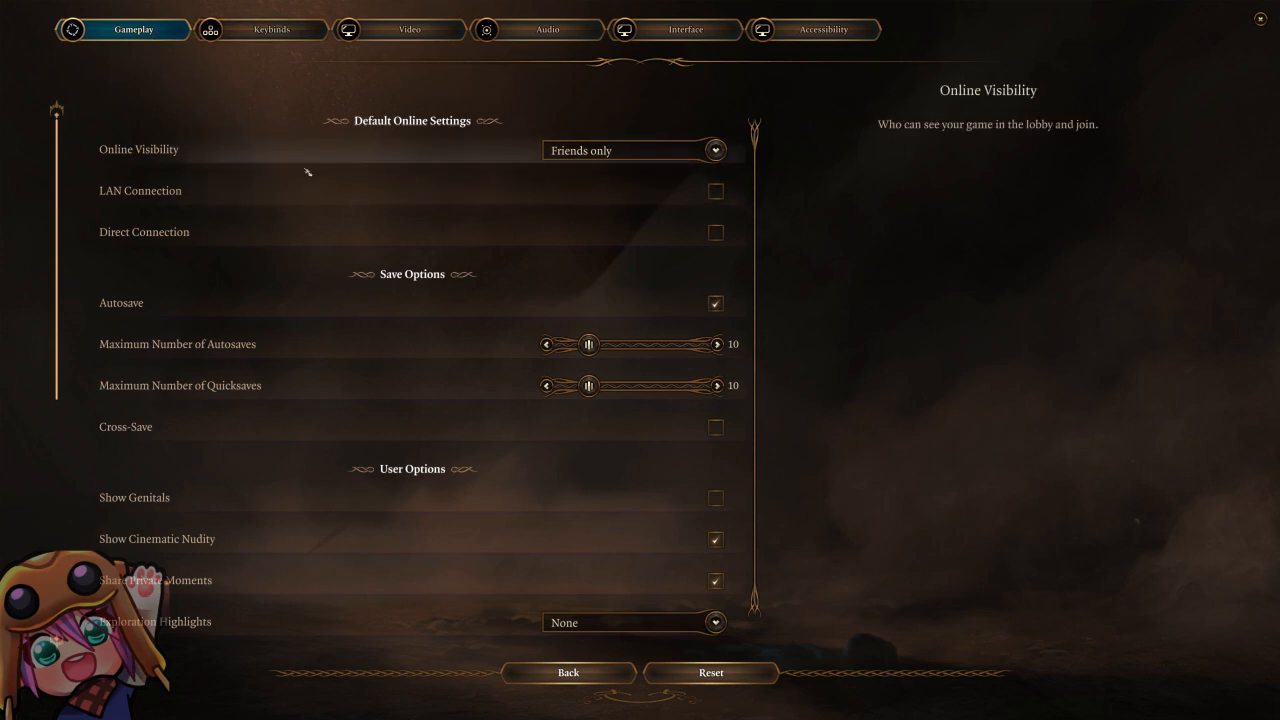
scroll("down", 3)
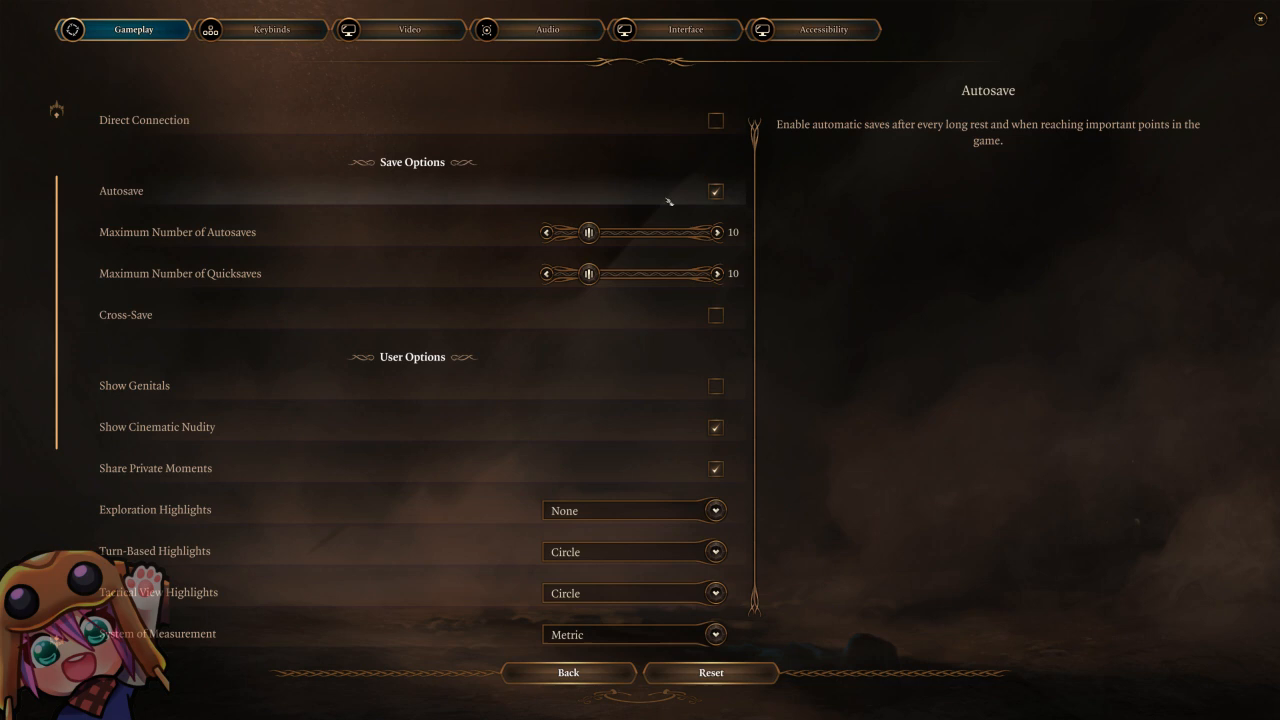
mouse_move(715, 273)
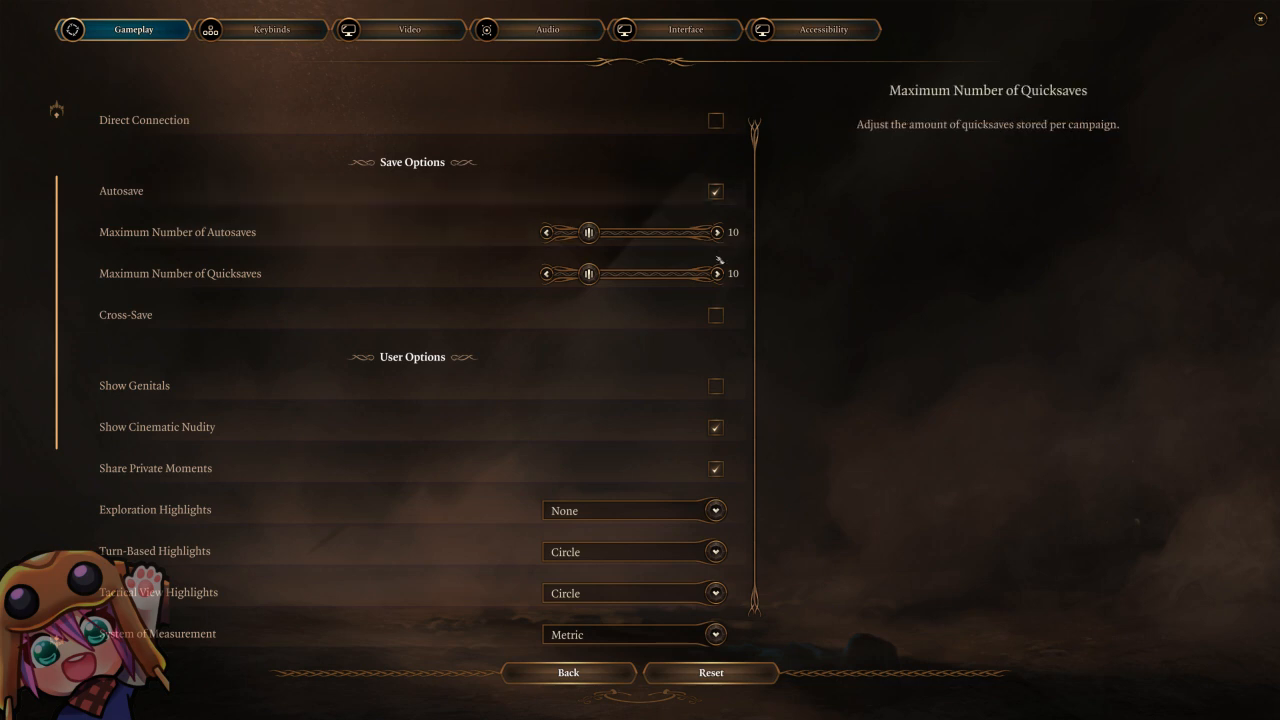
mouse_move(658, 203)
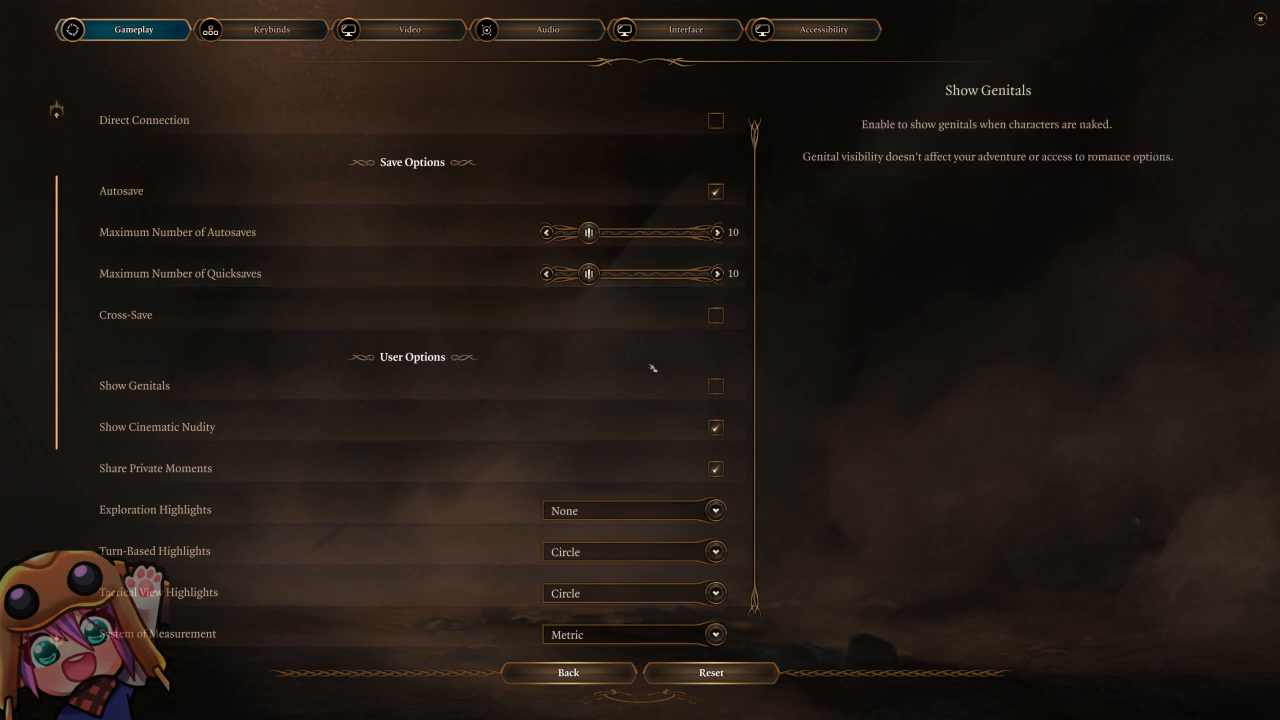
scroll("down", 3)
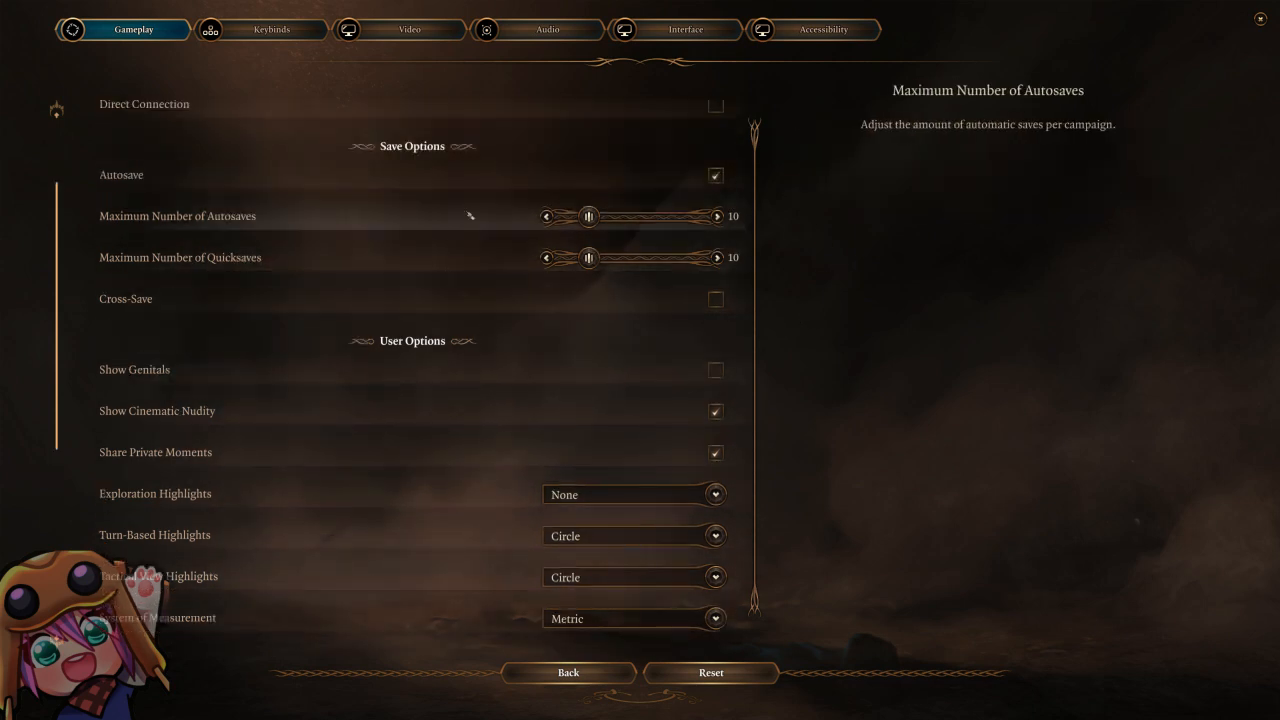
scroll("down", 3)
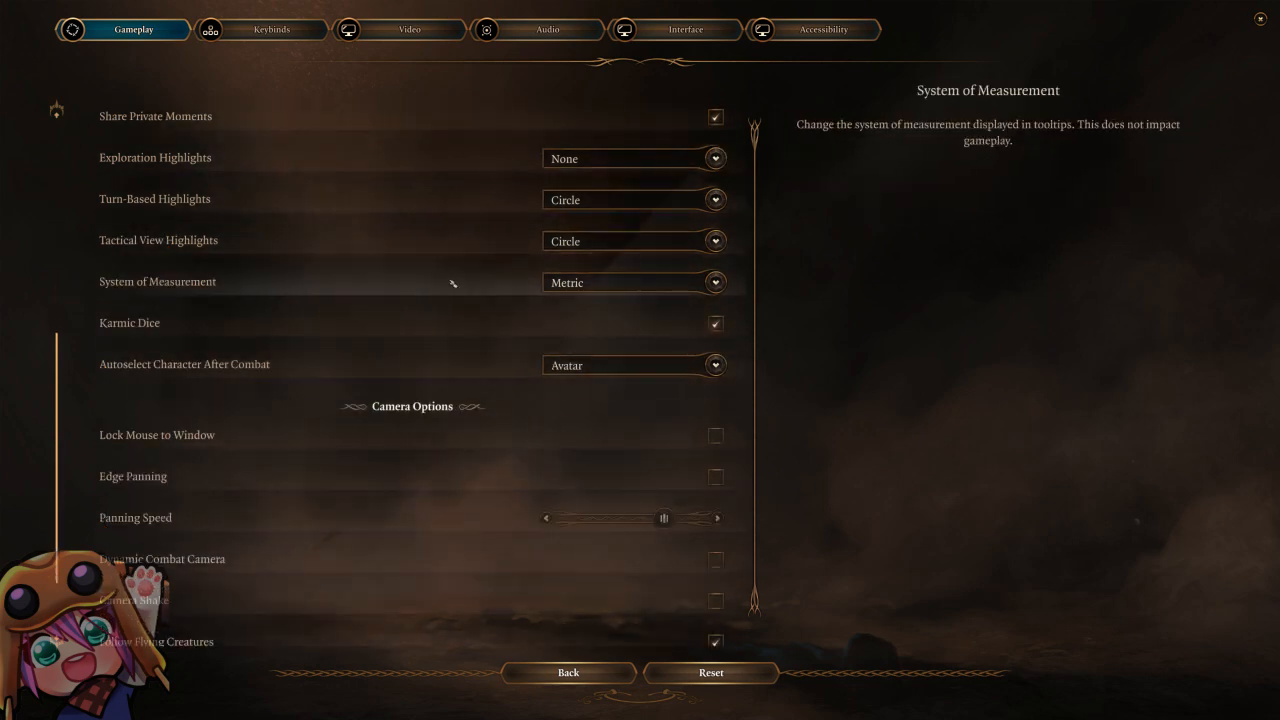
scroll("down", 3)
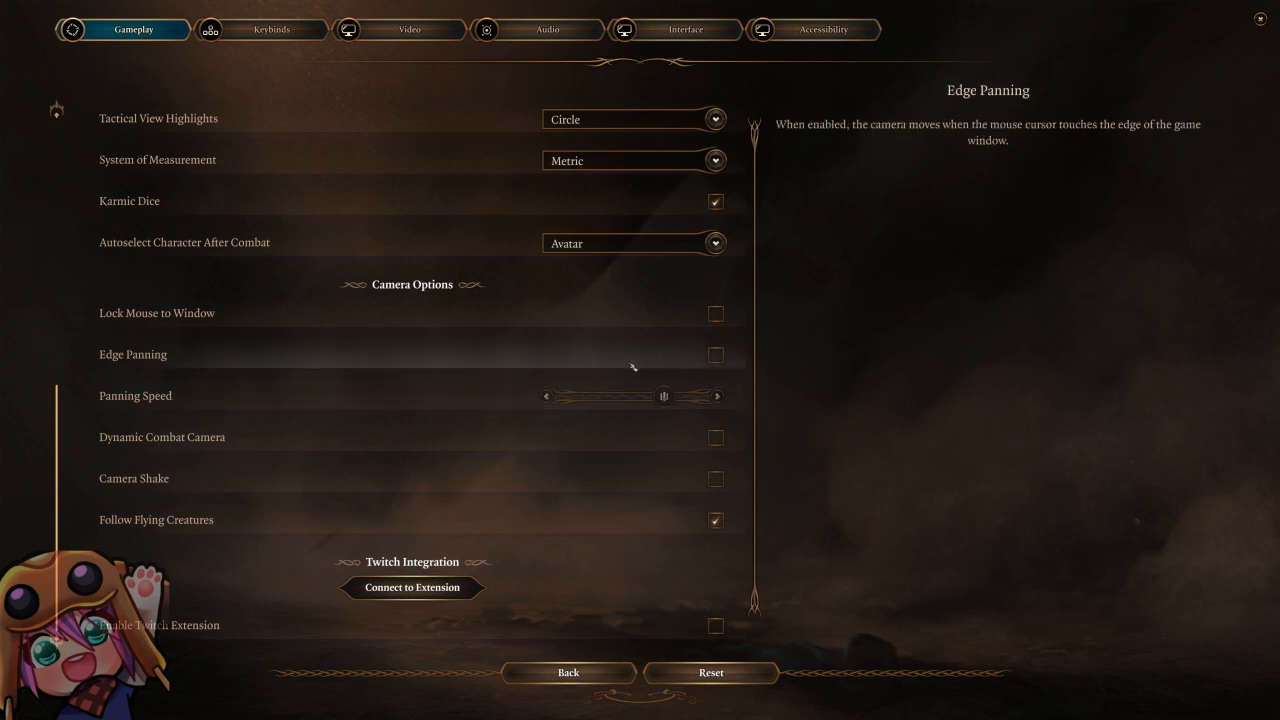
mouse_move(703, 356)
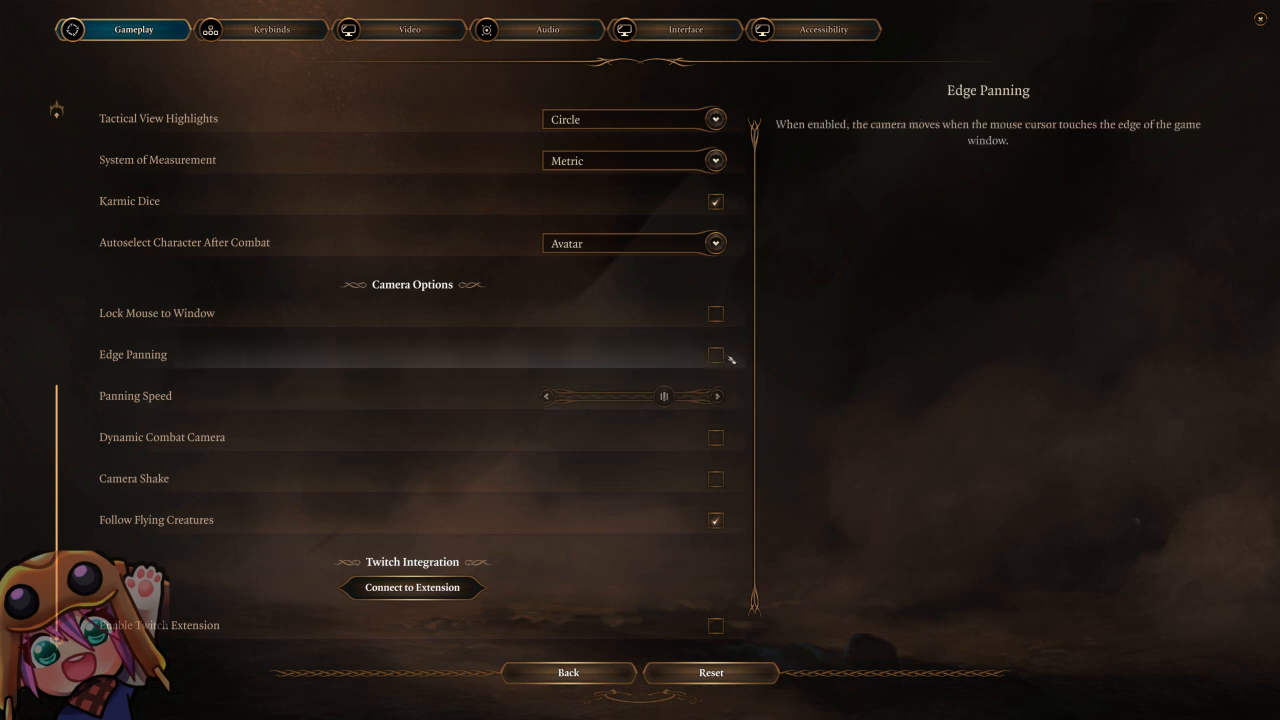
left_click(715, 355)
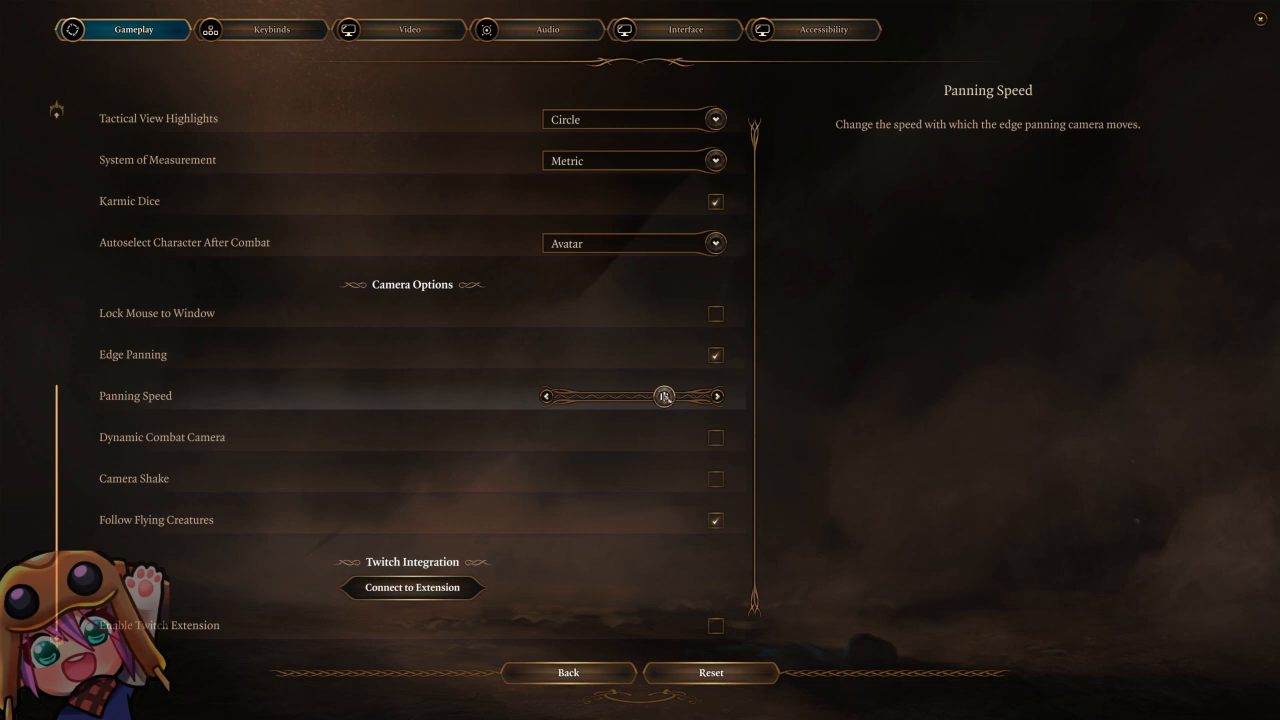
left_click(715, 355)
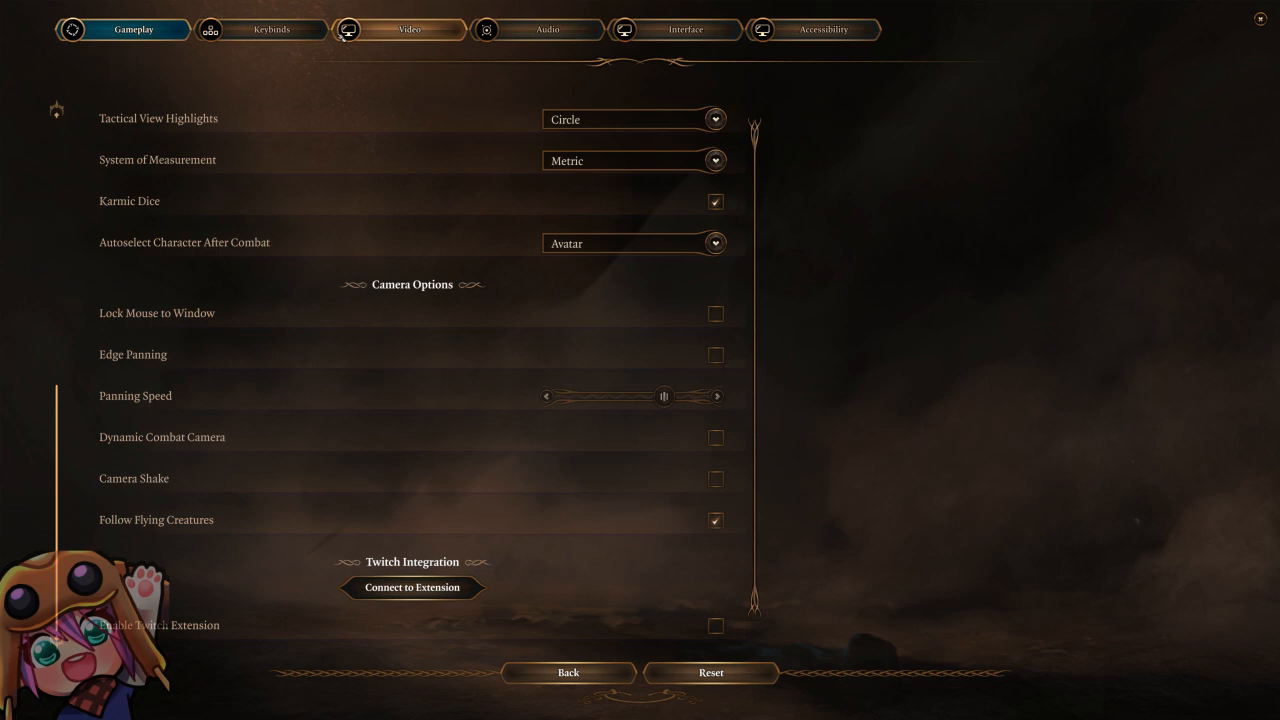
Step: Review the Keybinds tab to confirm Interact uses Left Mouse Button and Mouse Scroll Down
left_click(262, 29)
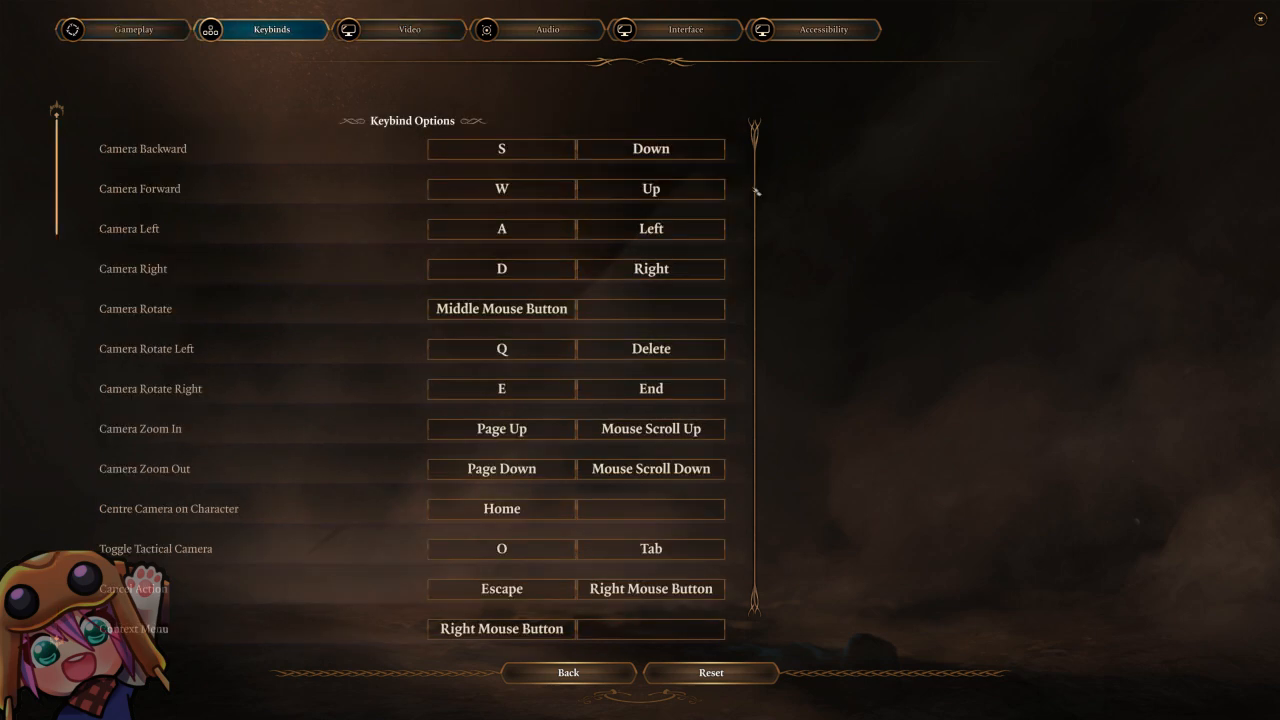
scroll("down", 3)
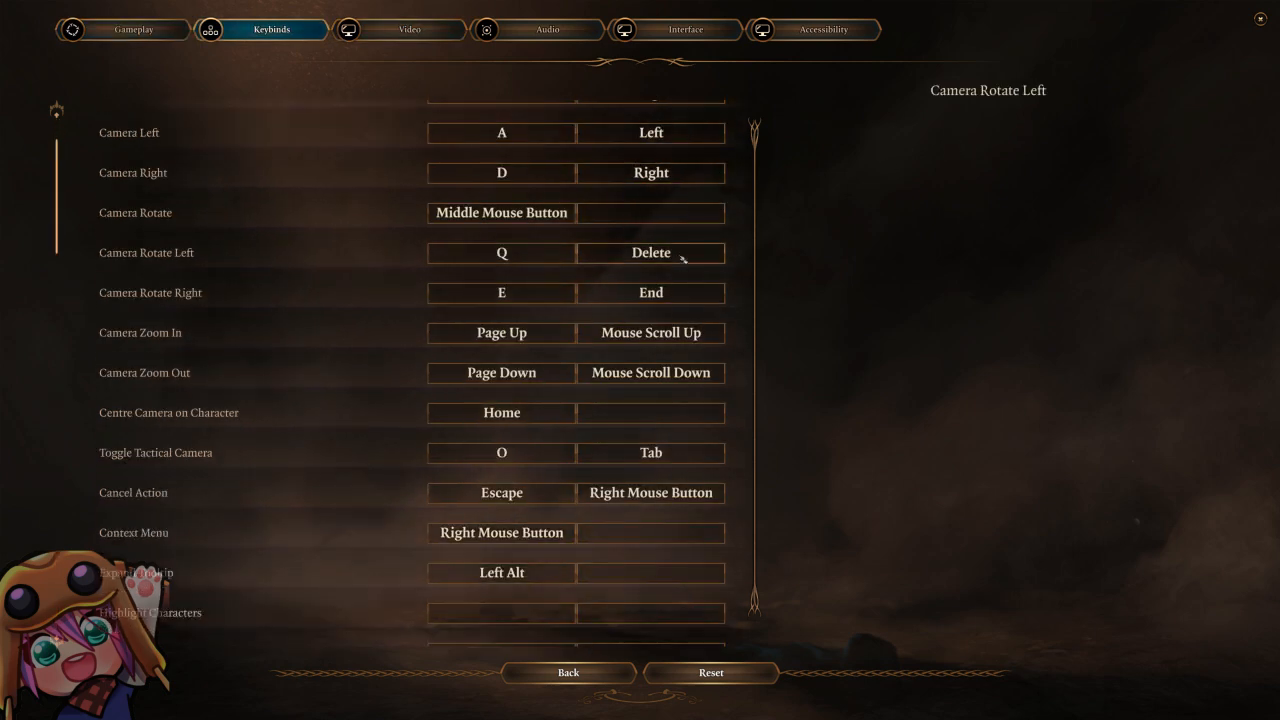
scroll("down", 3)
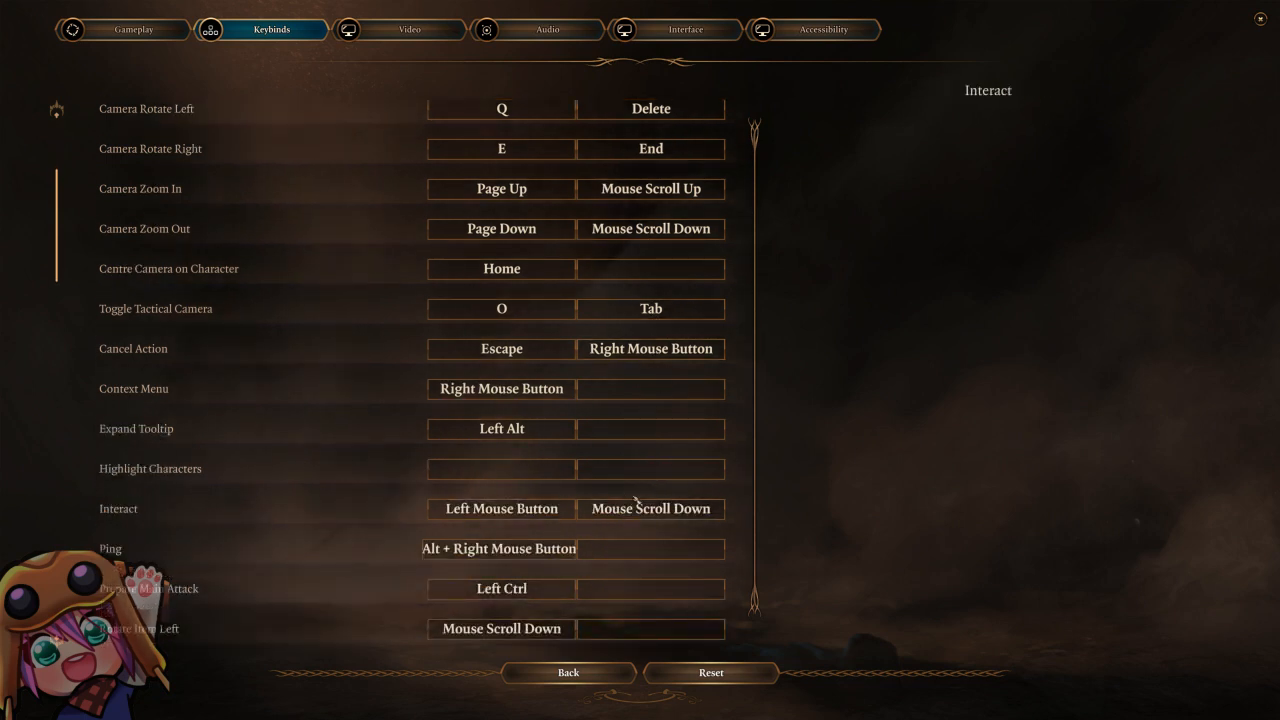
mouse_move(667, 378)
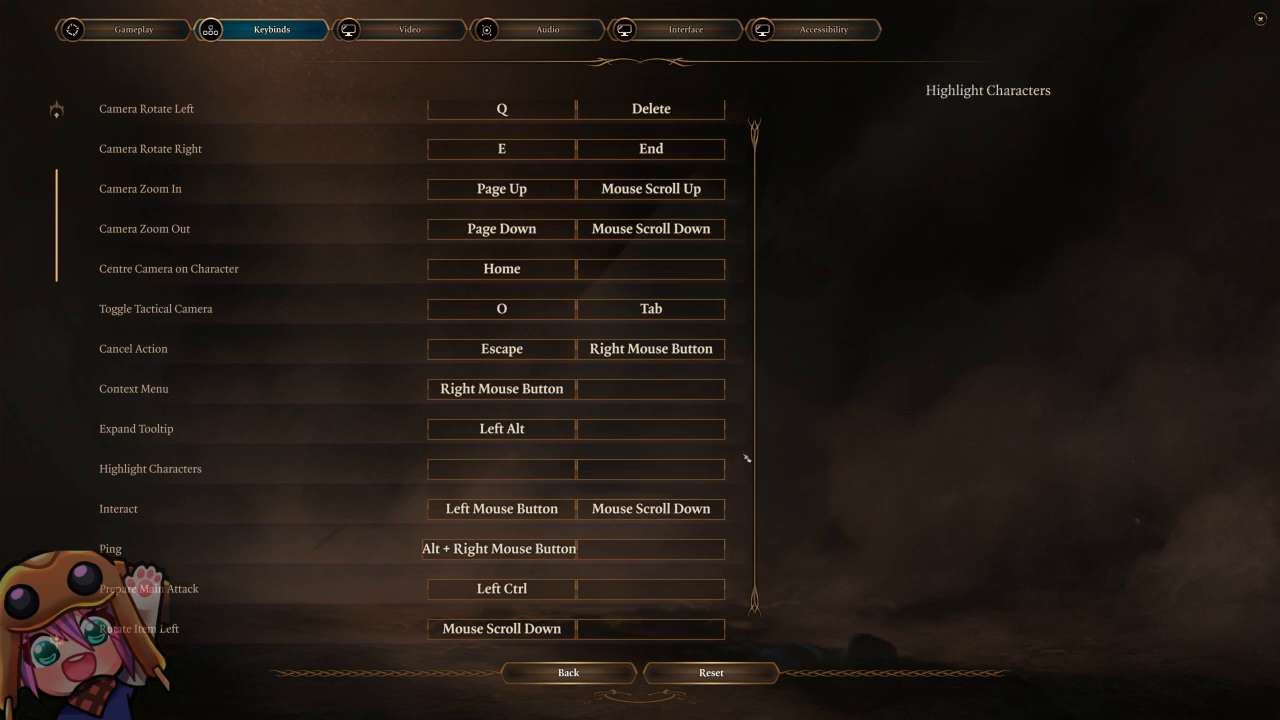
mouse_move(747, 620)
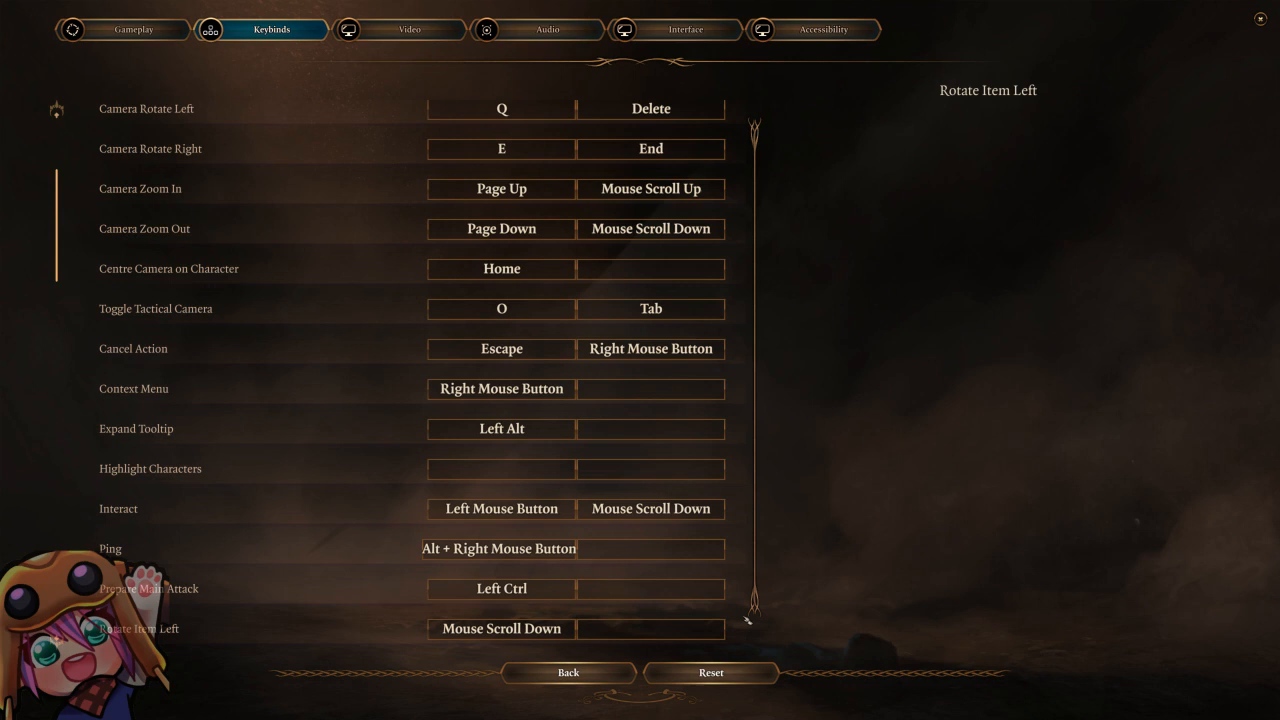
mouse_move(390, 313)
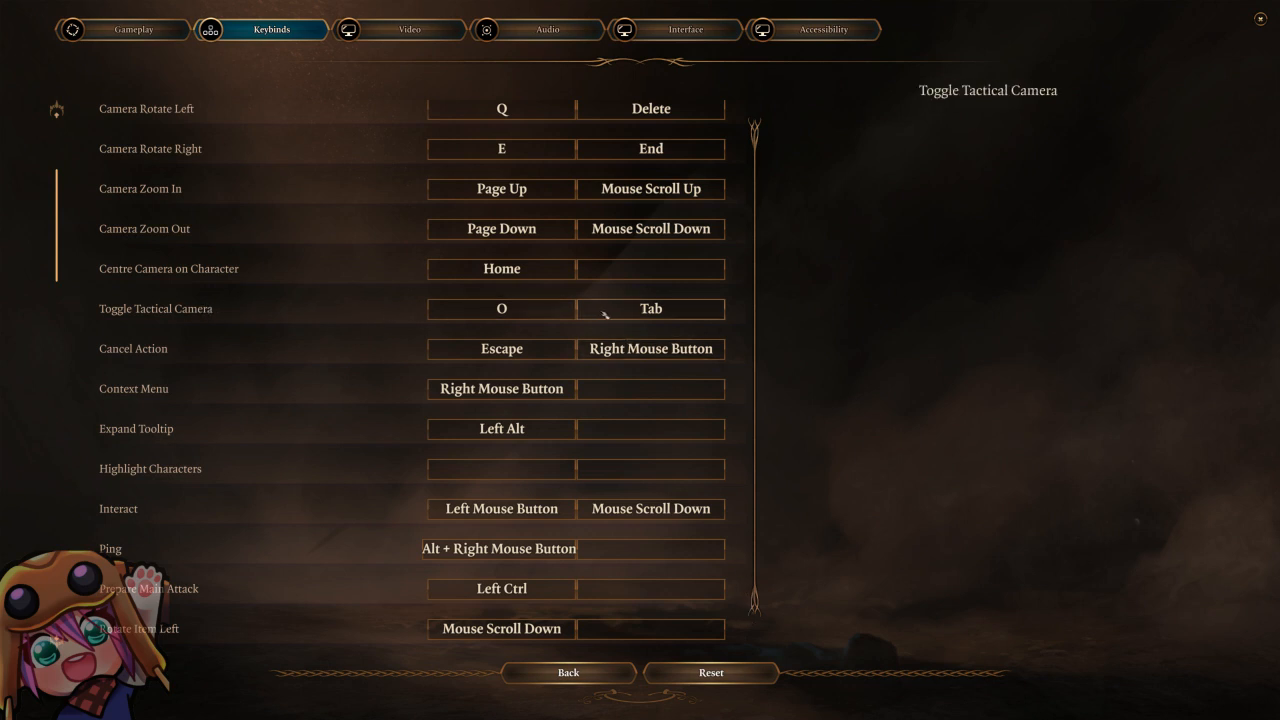
mouse_move(330, 313)
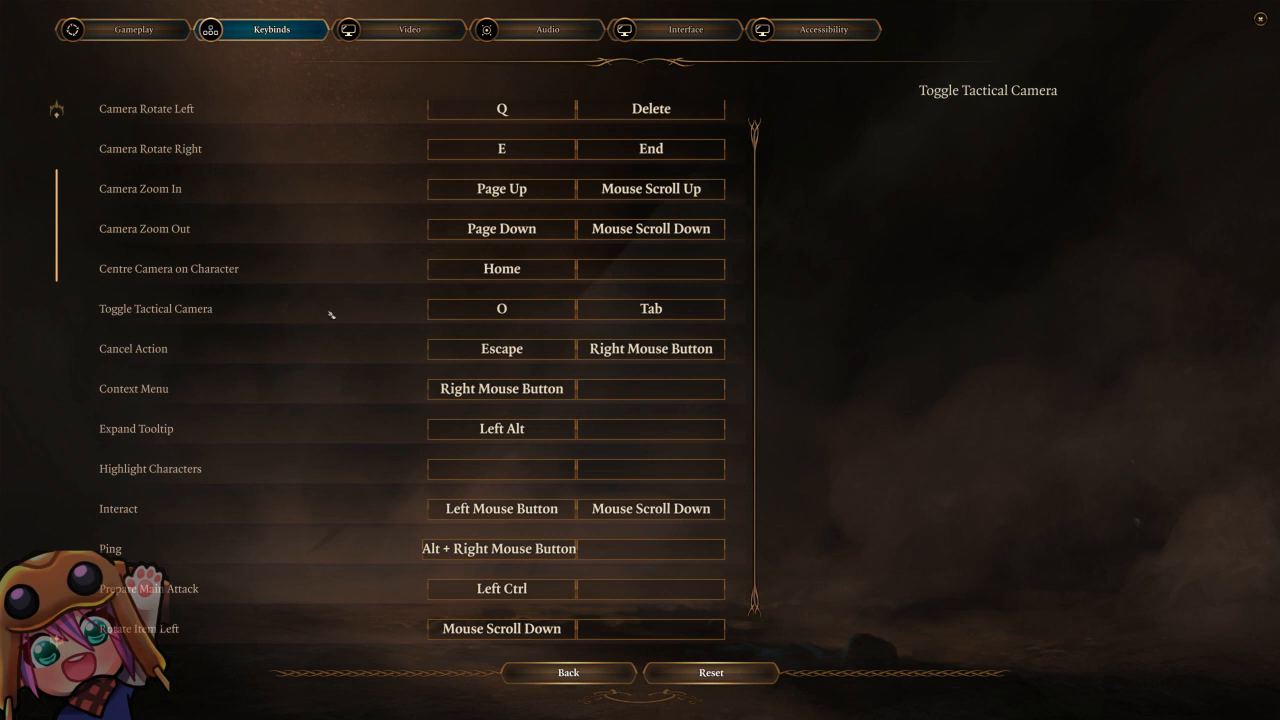
mouse_move(335, 283)
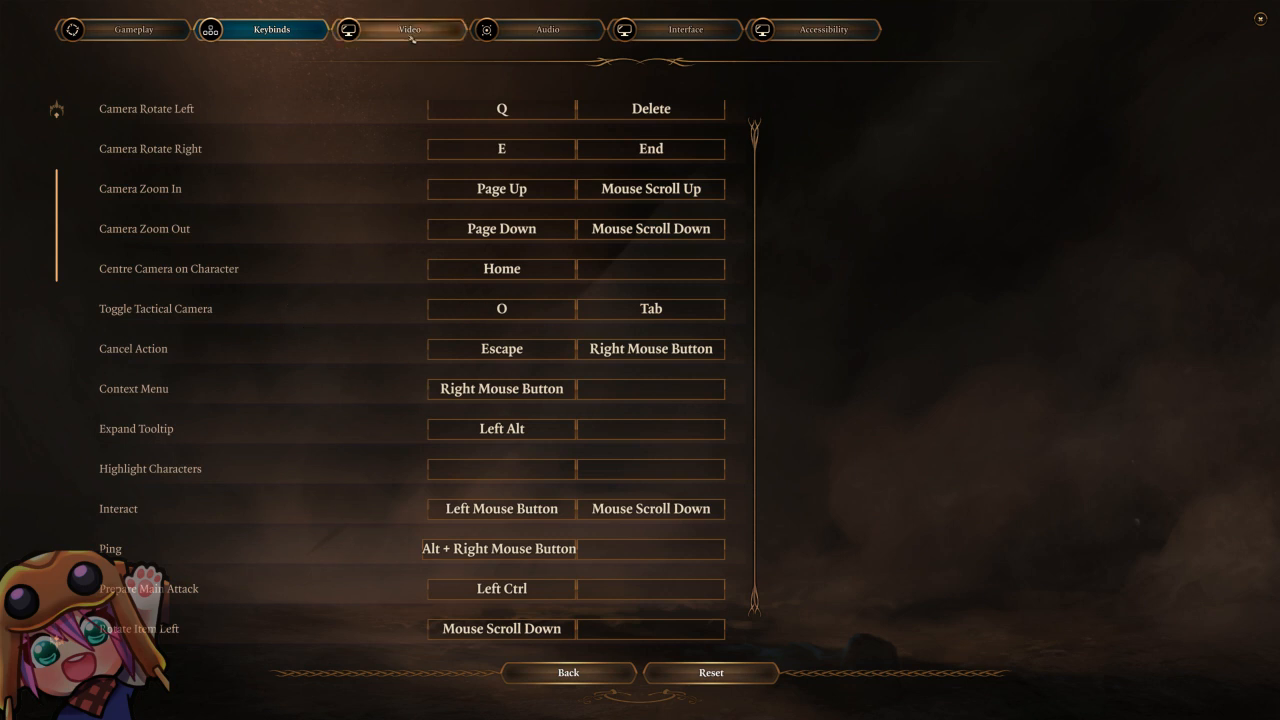
Step: In Video settings, keep Frame Rate Cap enabled with a 60 fps maximum
left_click(399, 29)
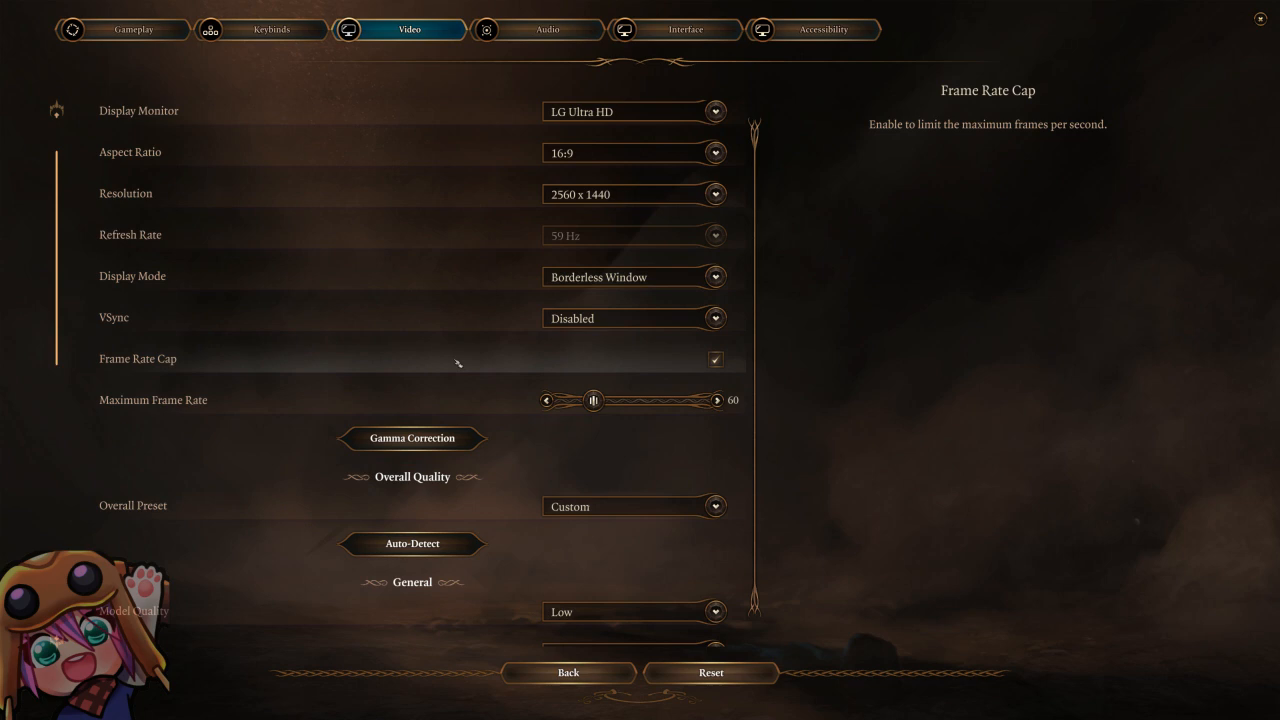
scroll("down", 3)
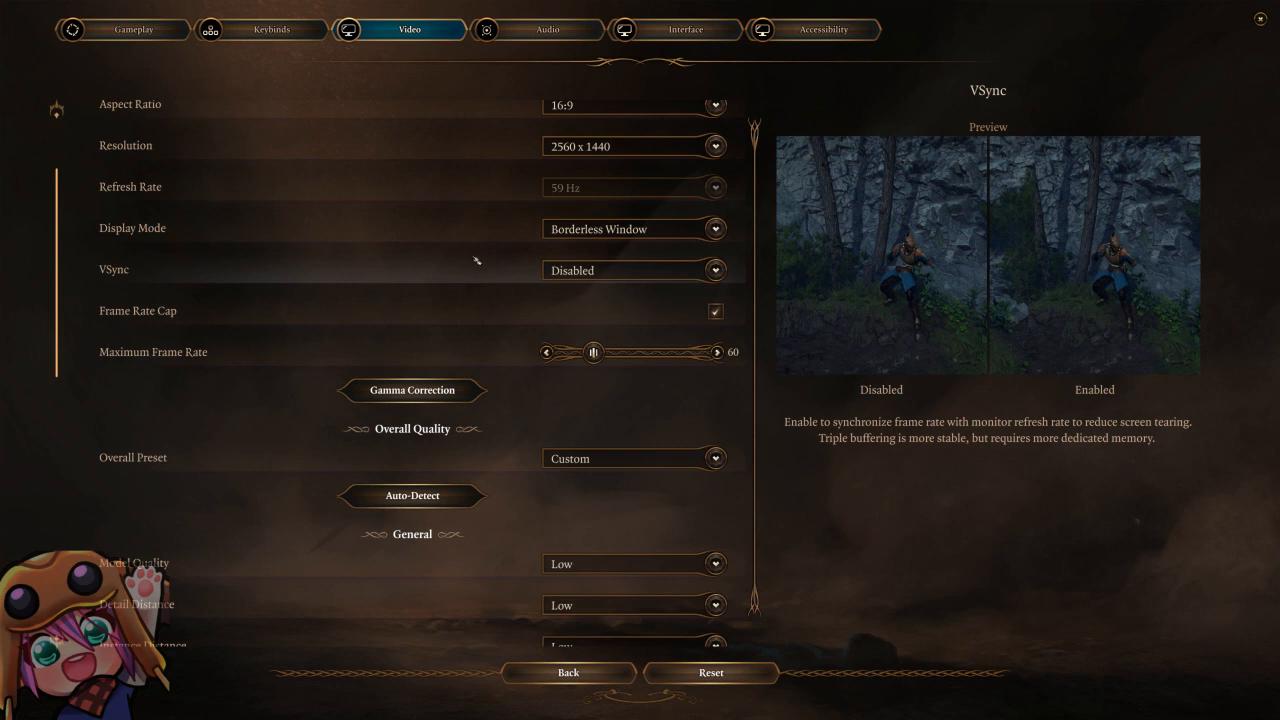
mouse_move(478, 262)
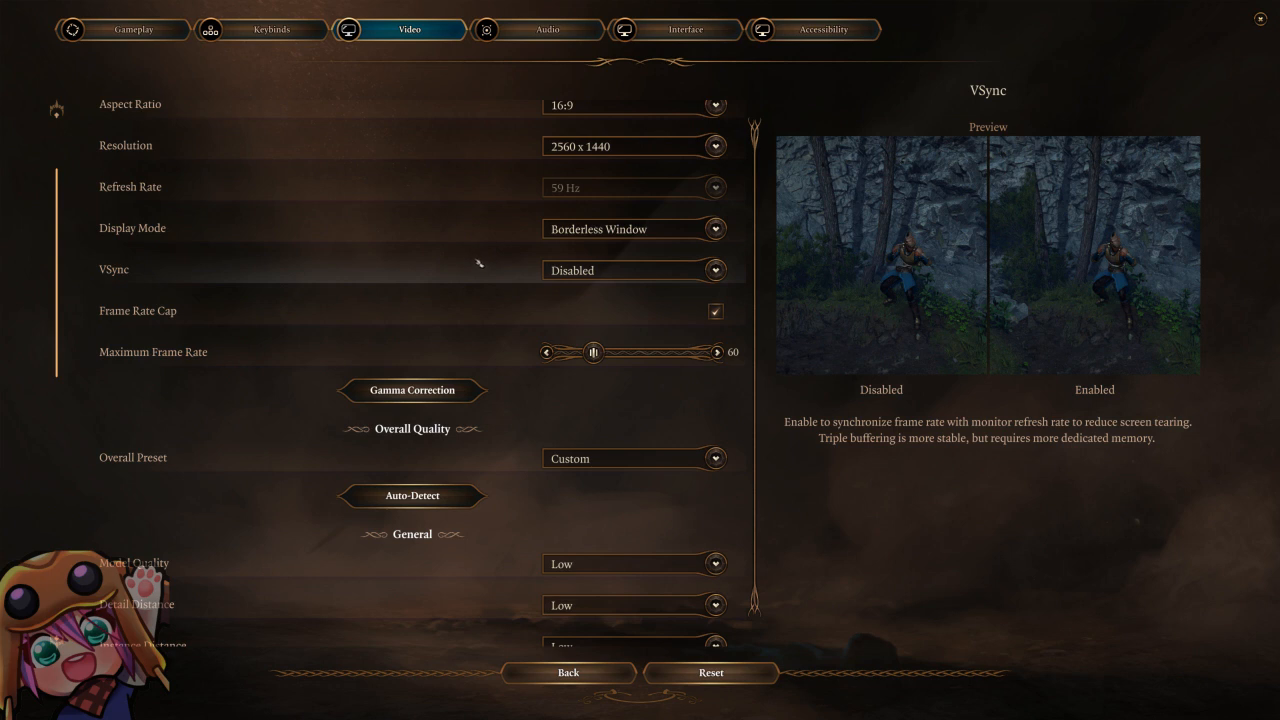
mouse_move(470, 272)
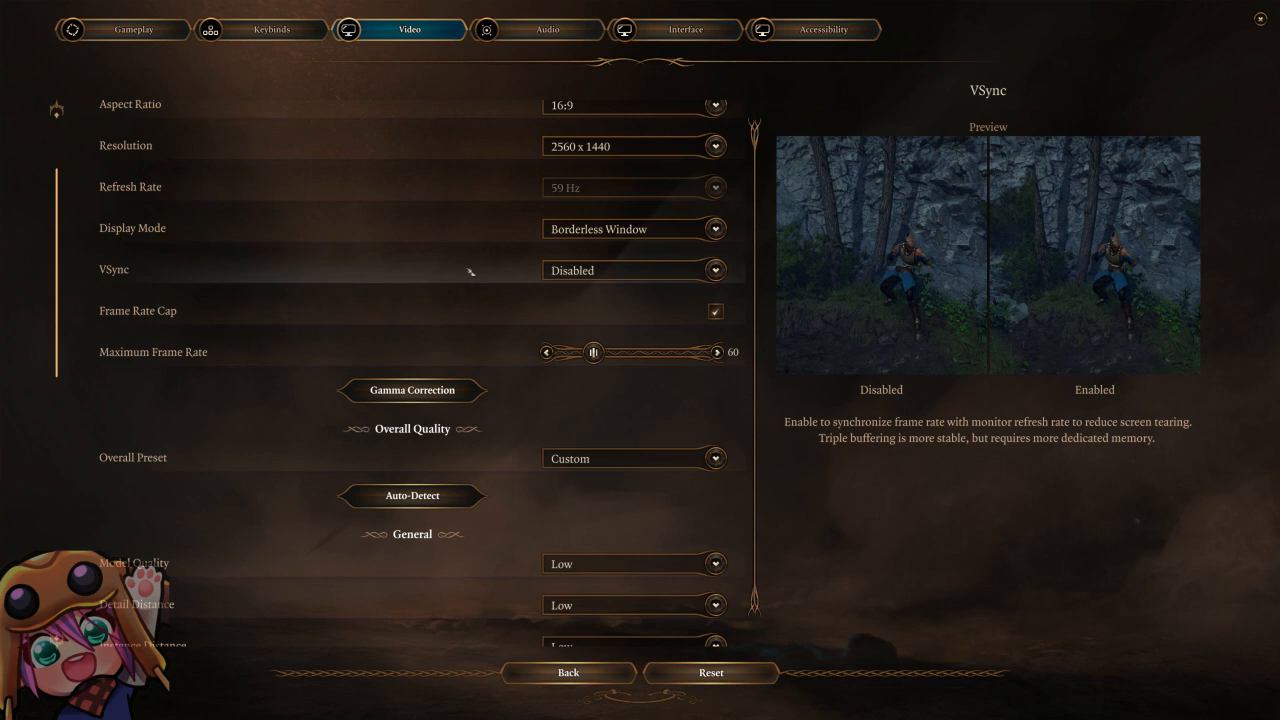
mouse_move(488, 284)
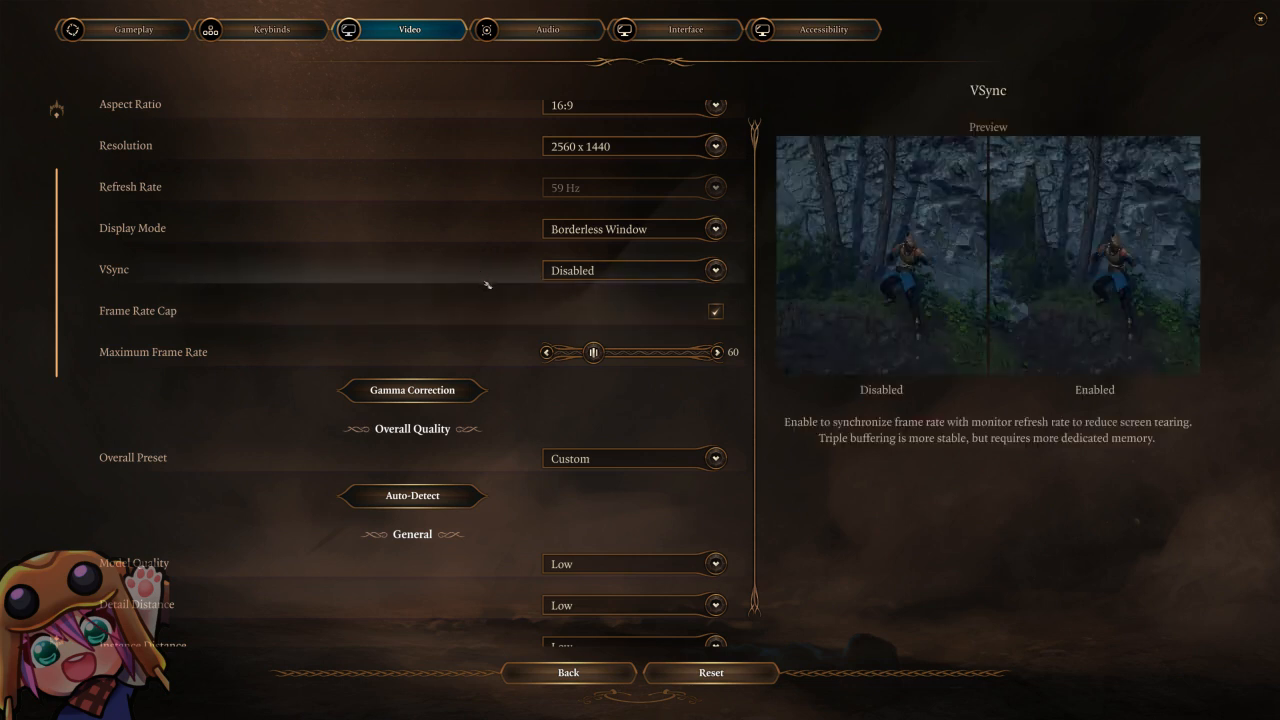
mouse_move(620, 351)
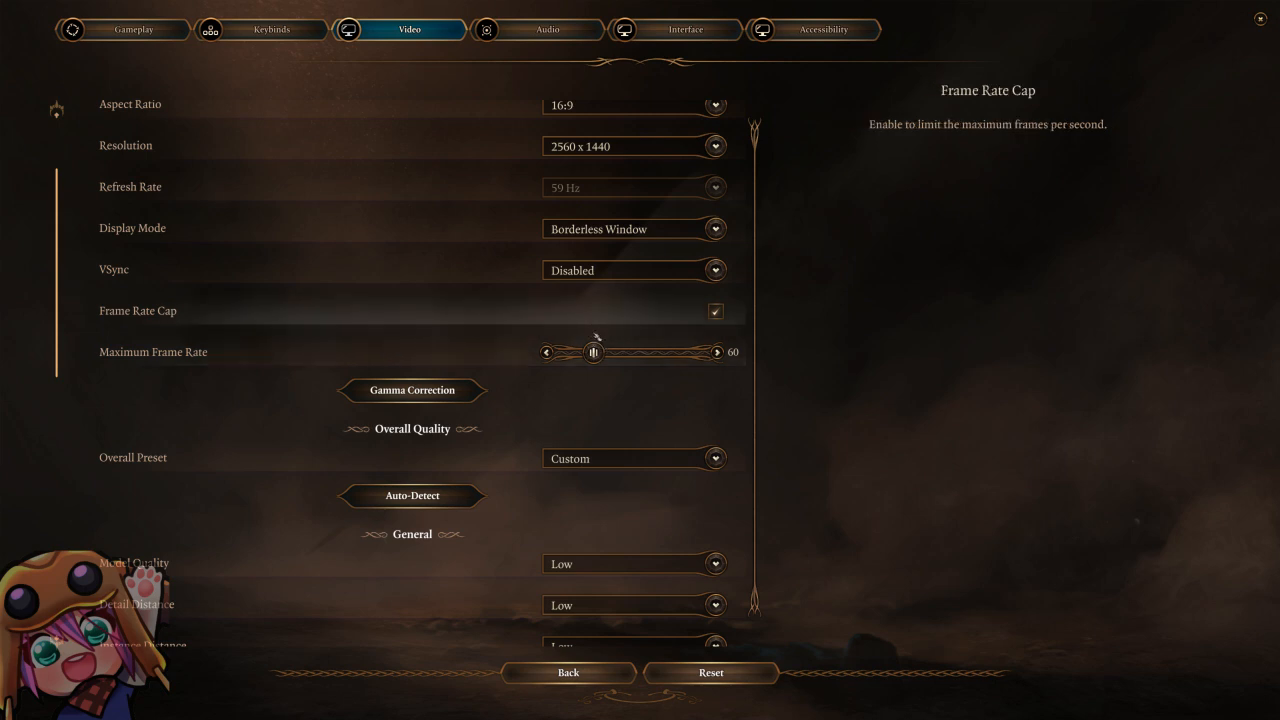
mouse_move(593, 352)
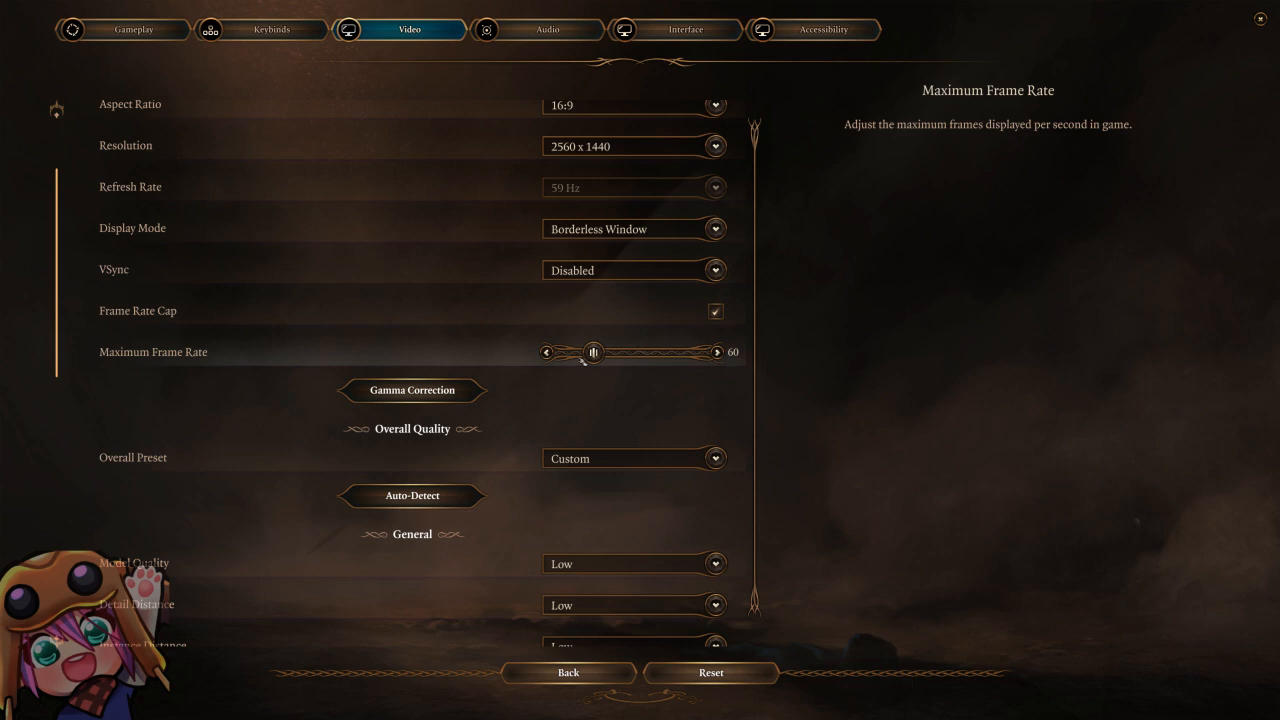
mouse_move(600, 311)
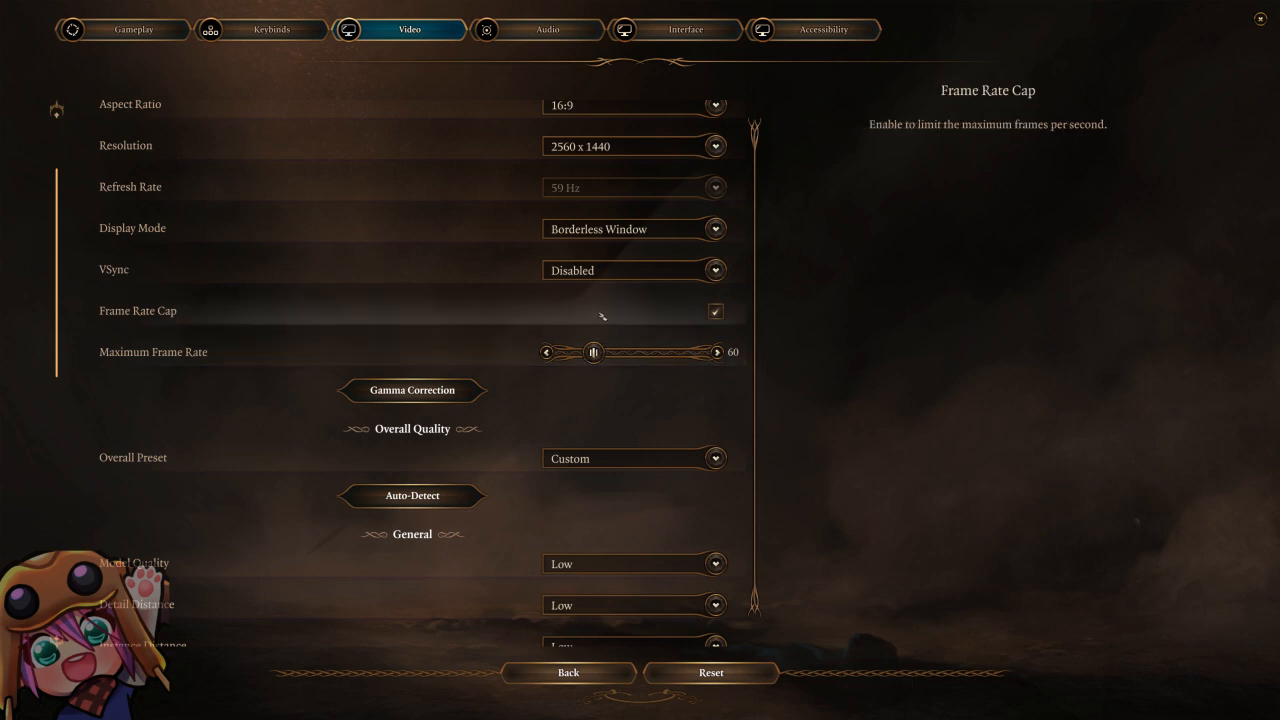
left_click(715, 311)
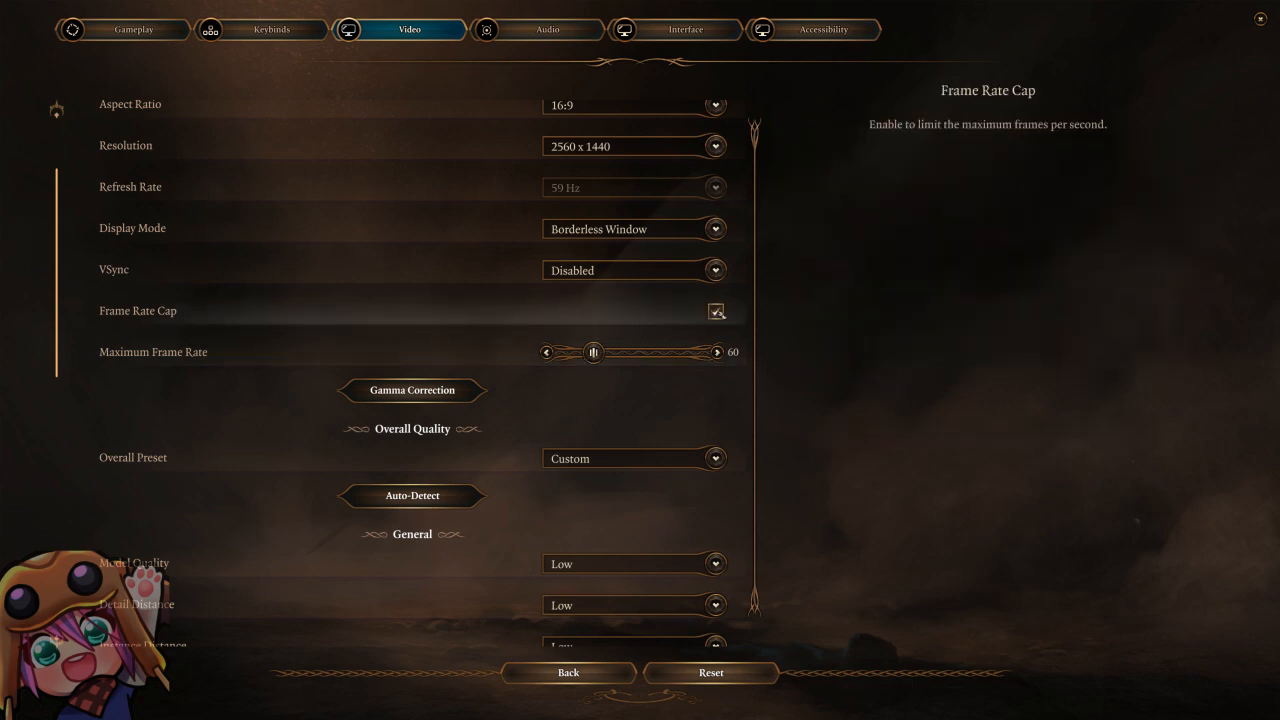
left_click(716, 311)
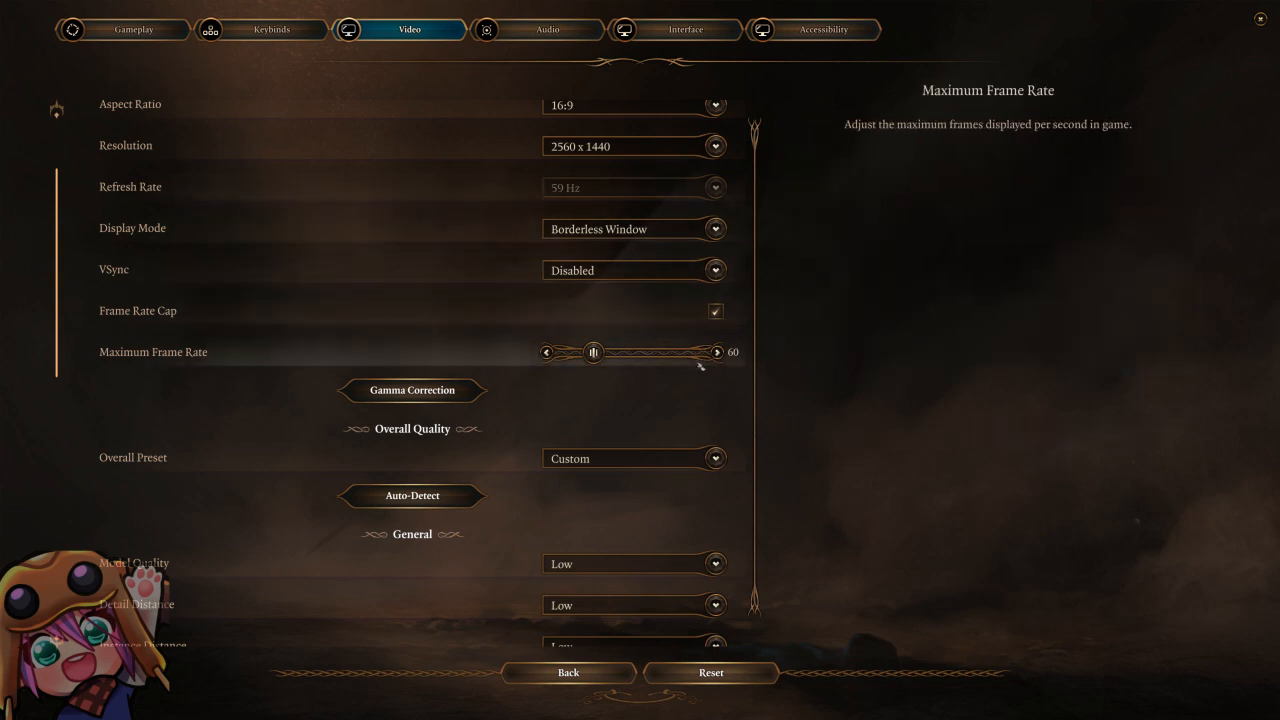
scroll("down", 3)
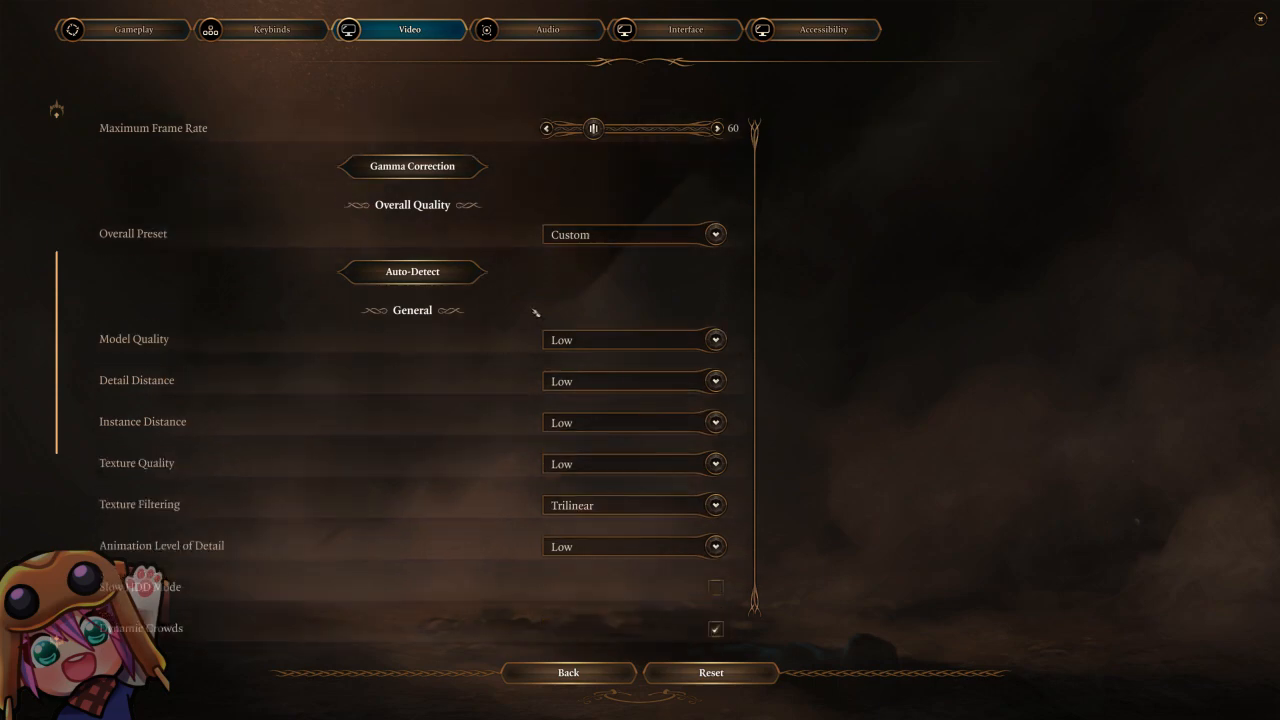
Step: Keep Nvidia DLSS Off with low lighting, then move to Interface settings
scroll("down", 3)
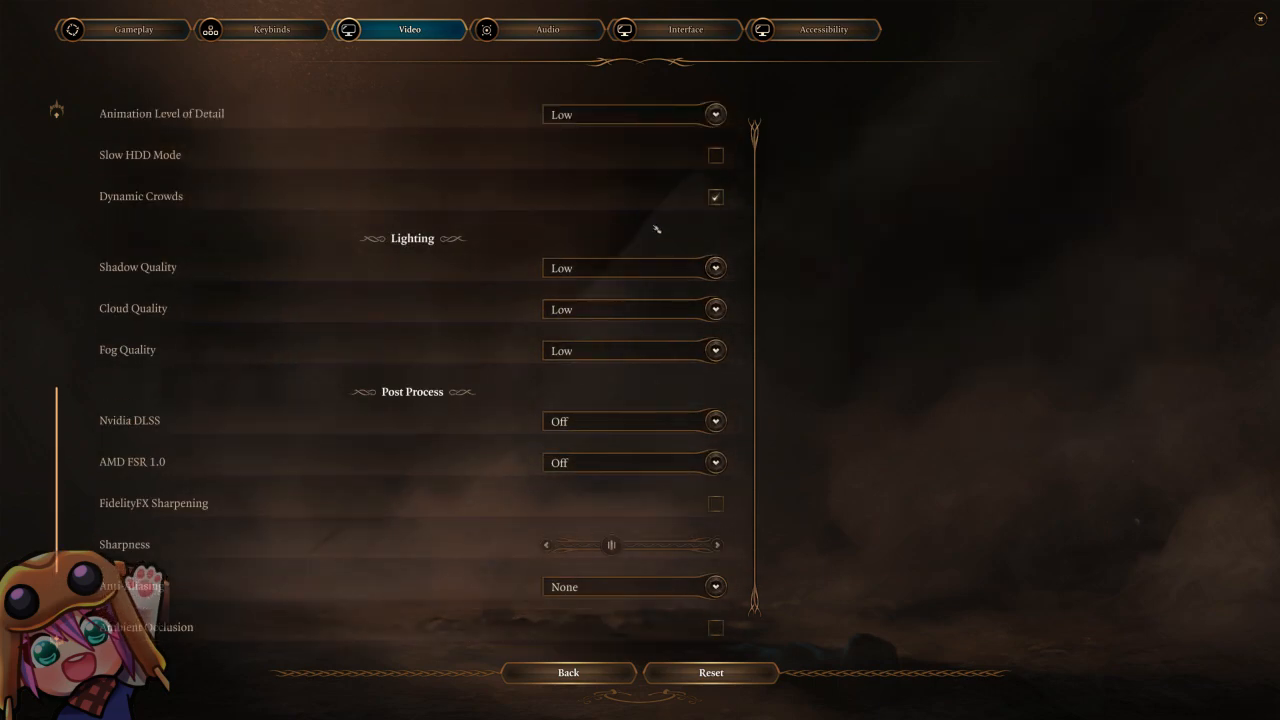
mouse_move(155, 155)
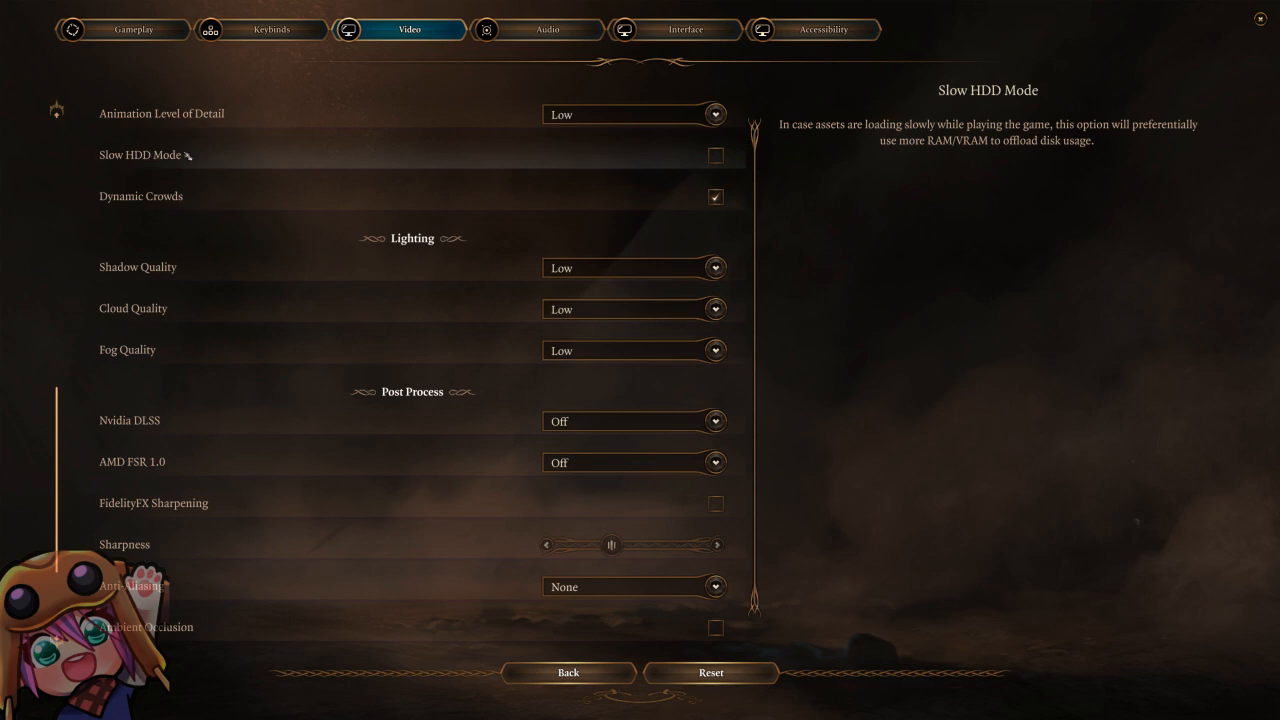
mouse_move(381, 162)
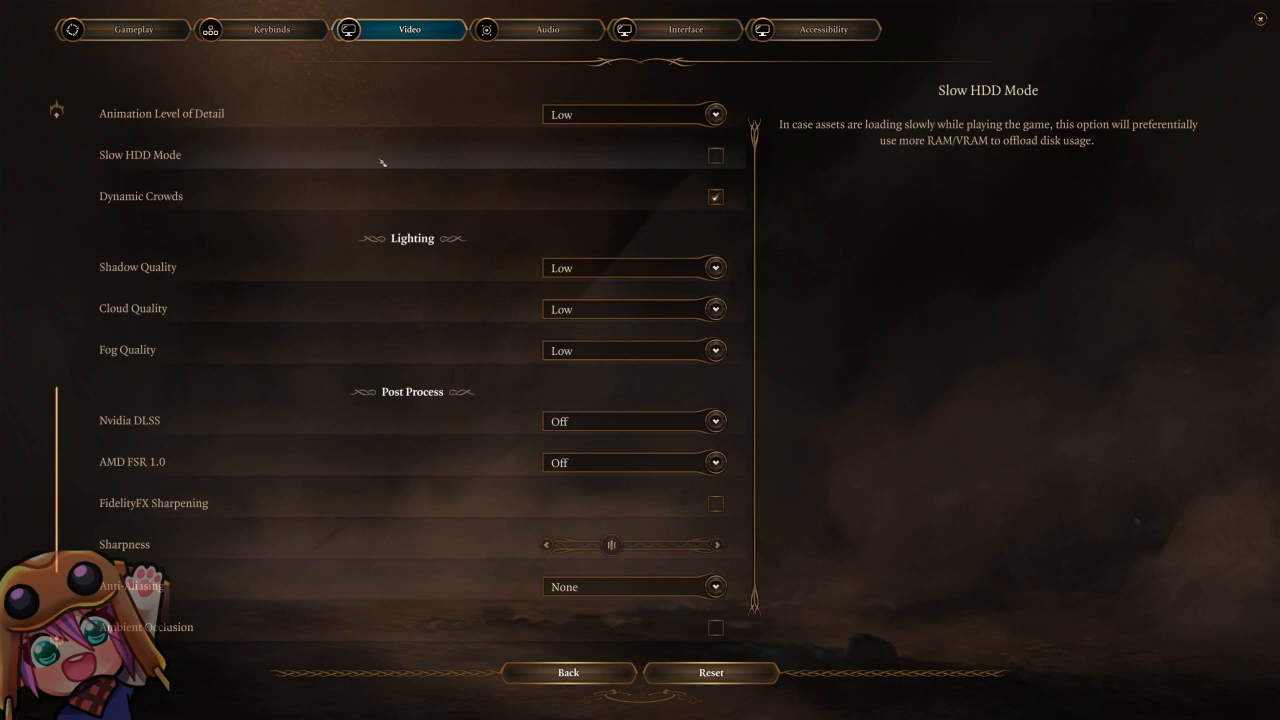
mouse_move(387, 160)
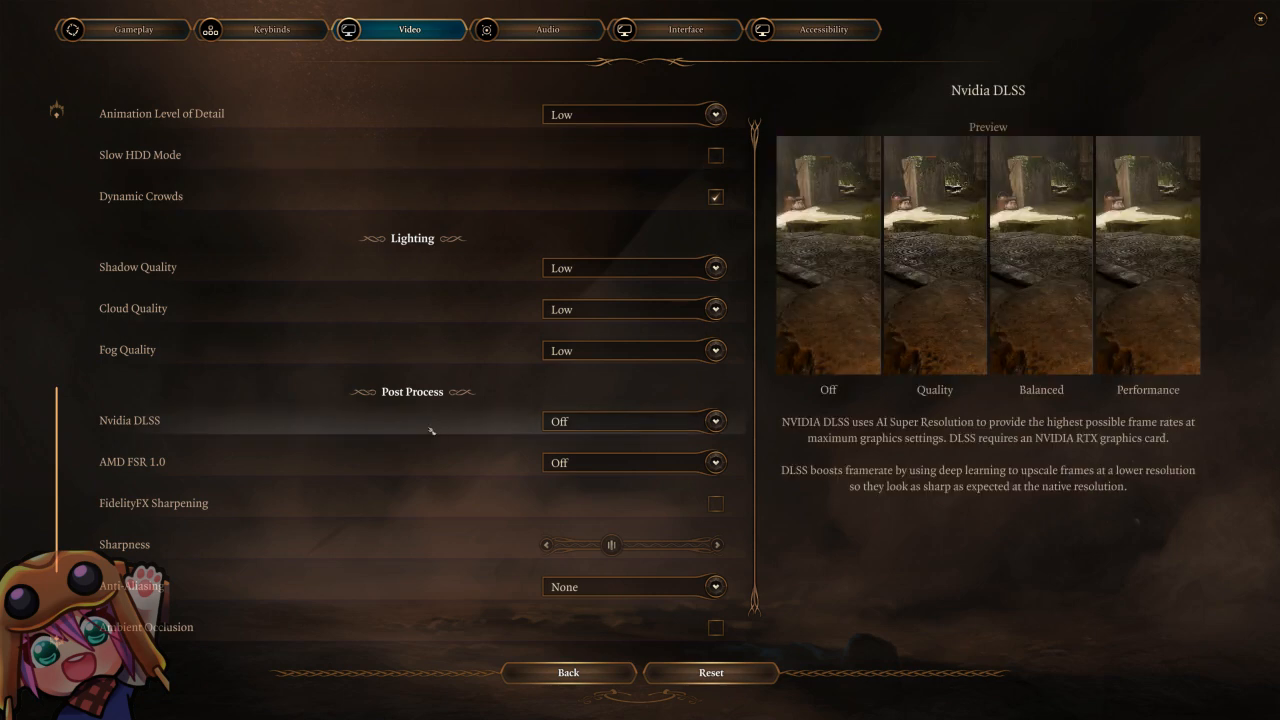
mouse_move(620, 427)
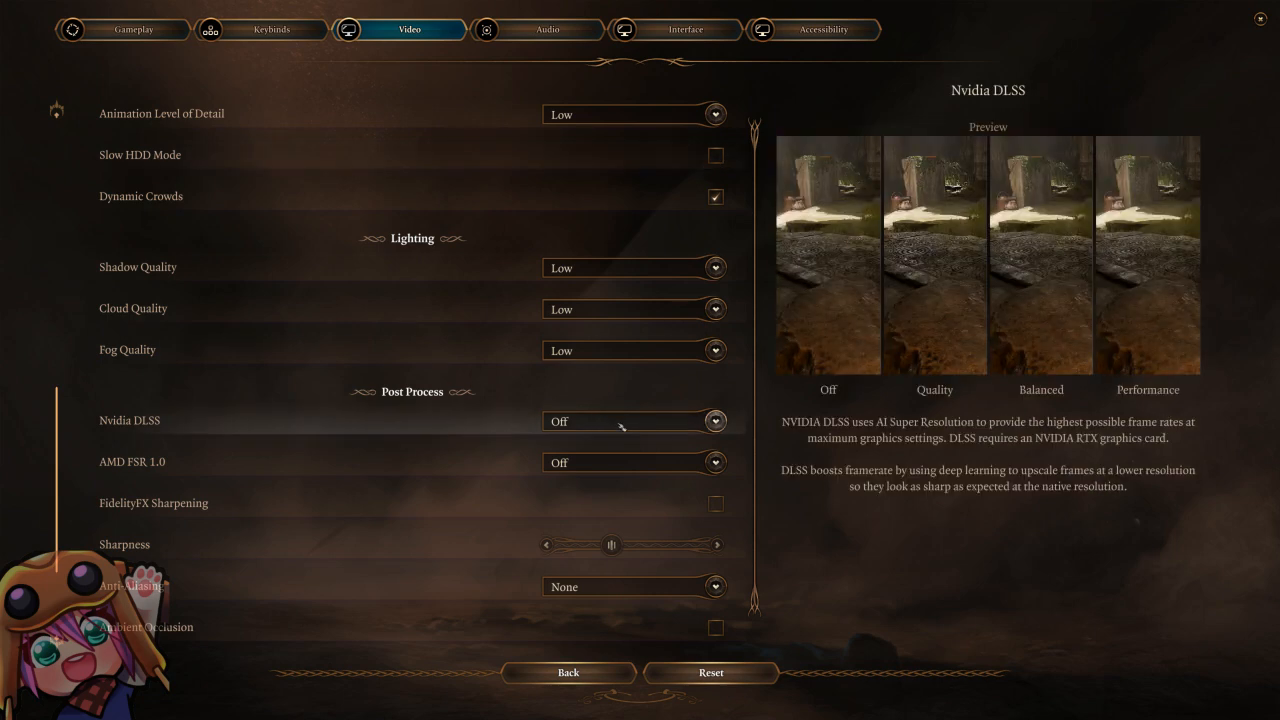
left_click(633, 421)
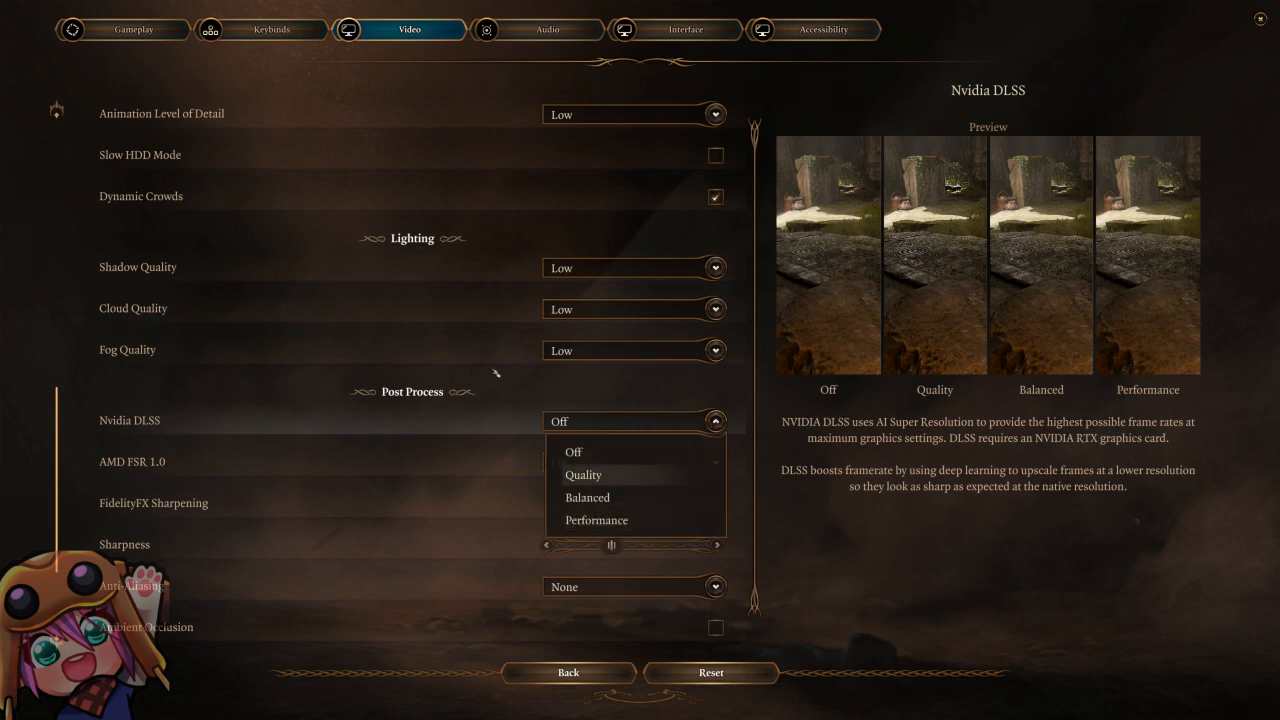
left_click(675, 29)
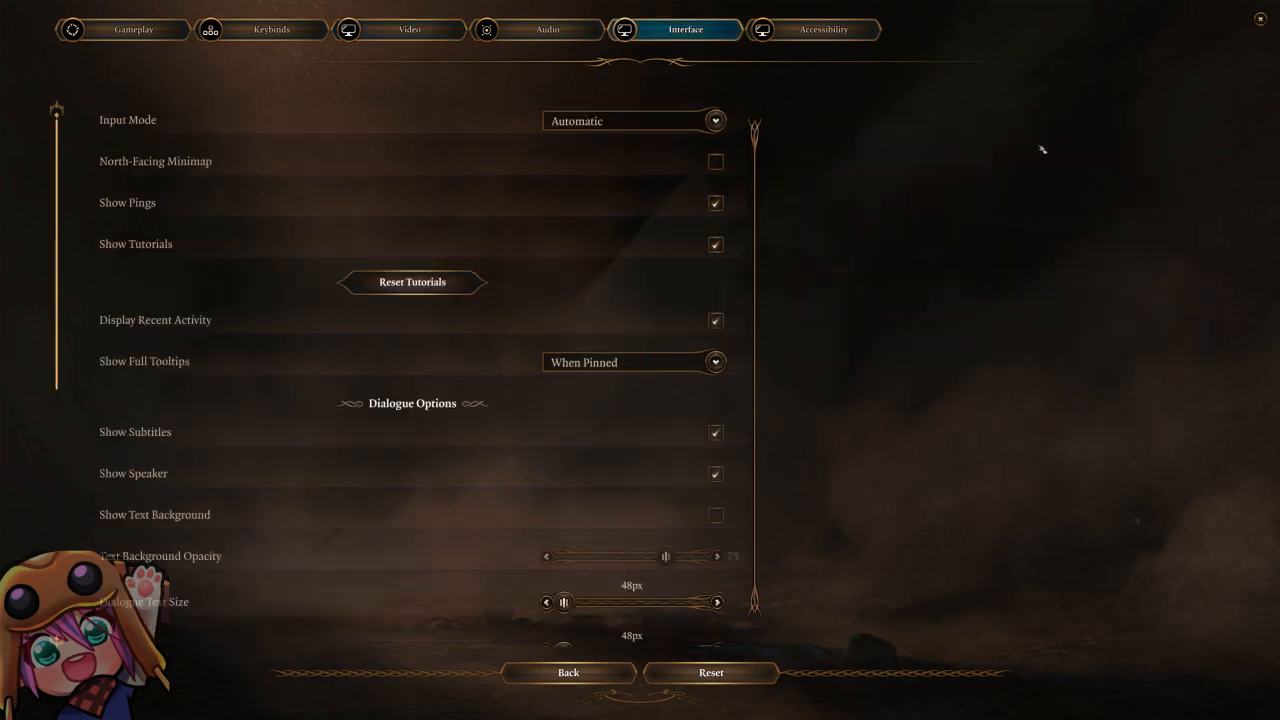
mouse_move(599, 202)
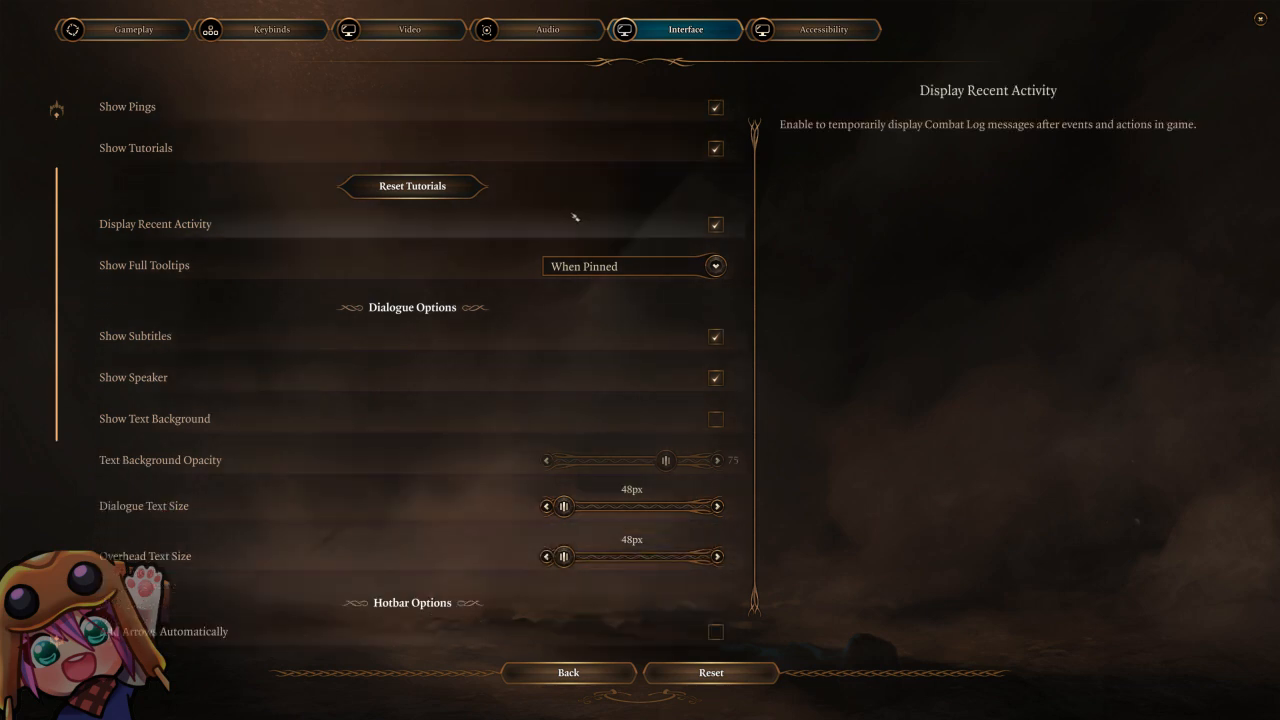
scroll("down", 3)
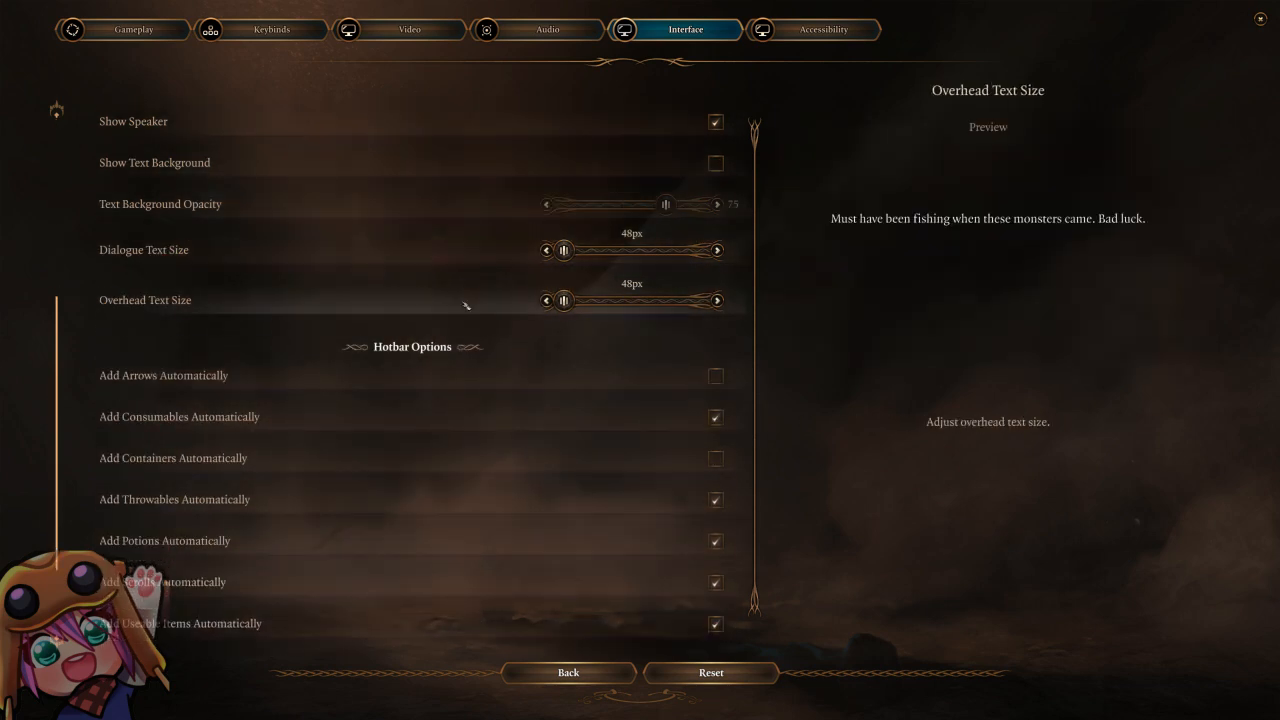
scroll("down", 3)
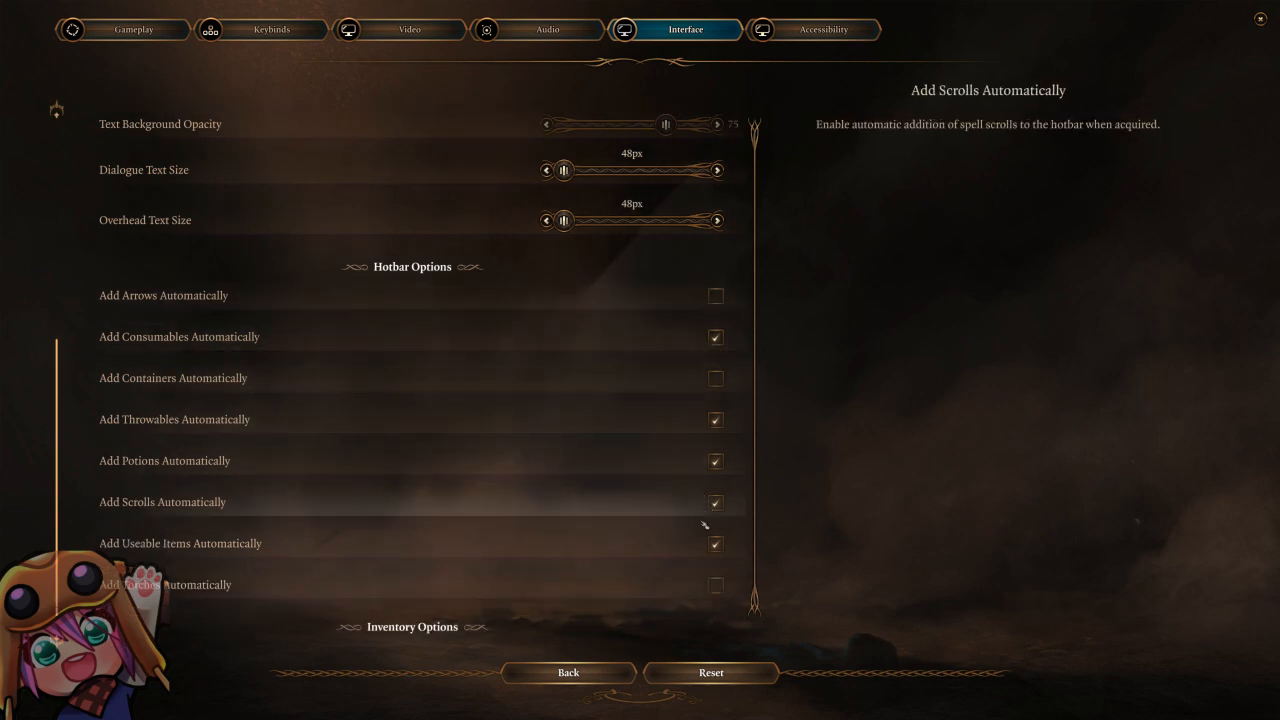
mouse_move(818, 451)
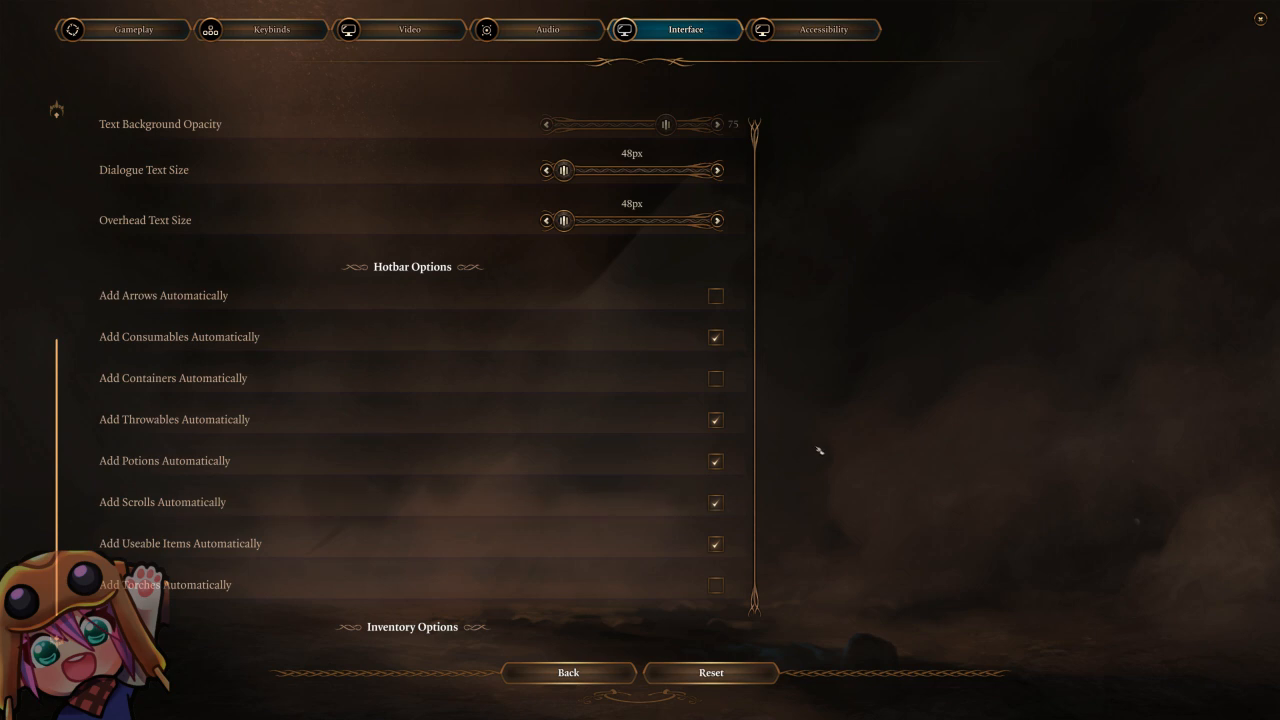
mouse_move(498, 419)
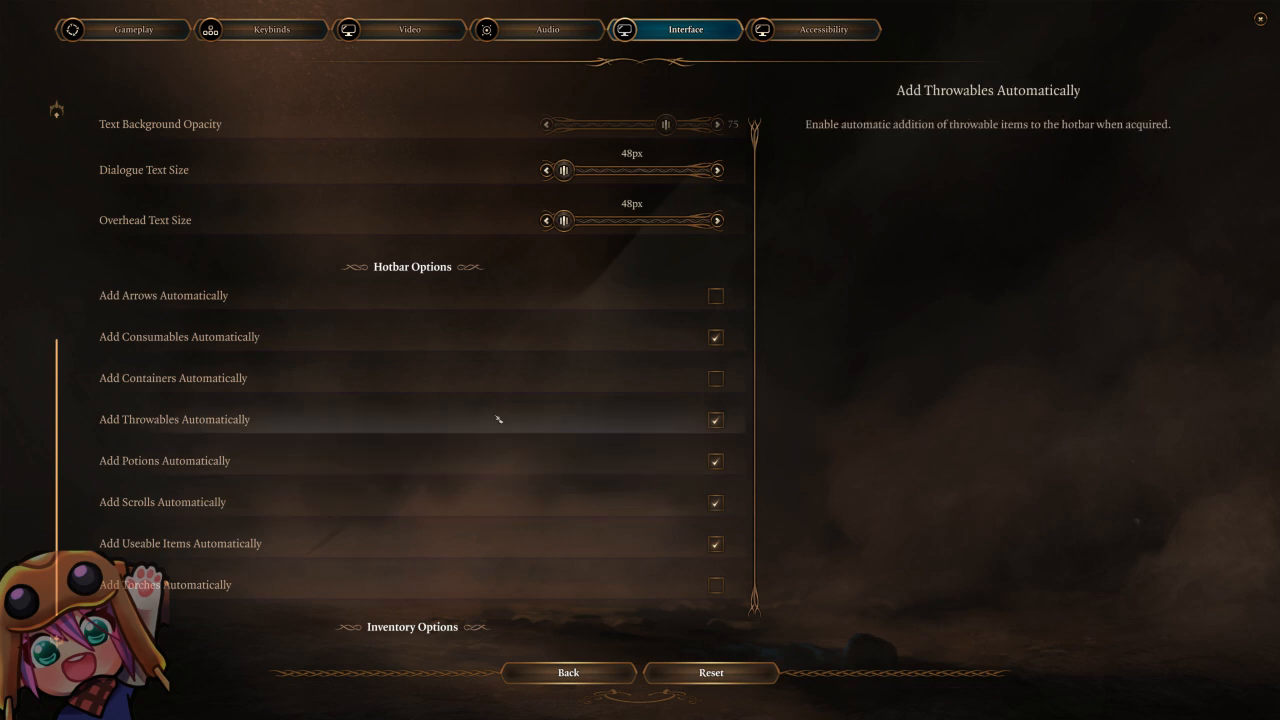
scroll("down", 3)
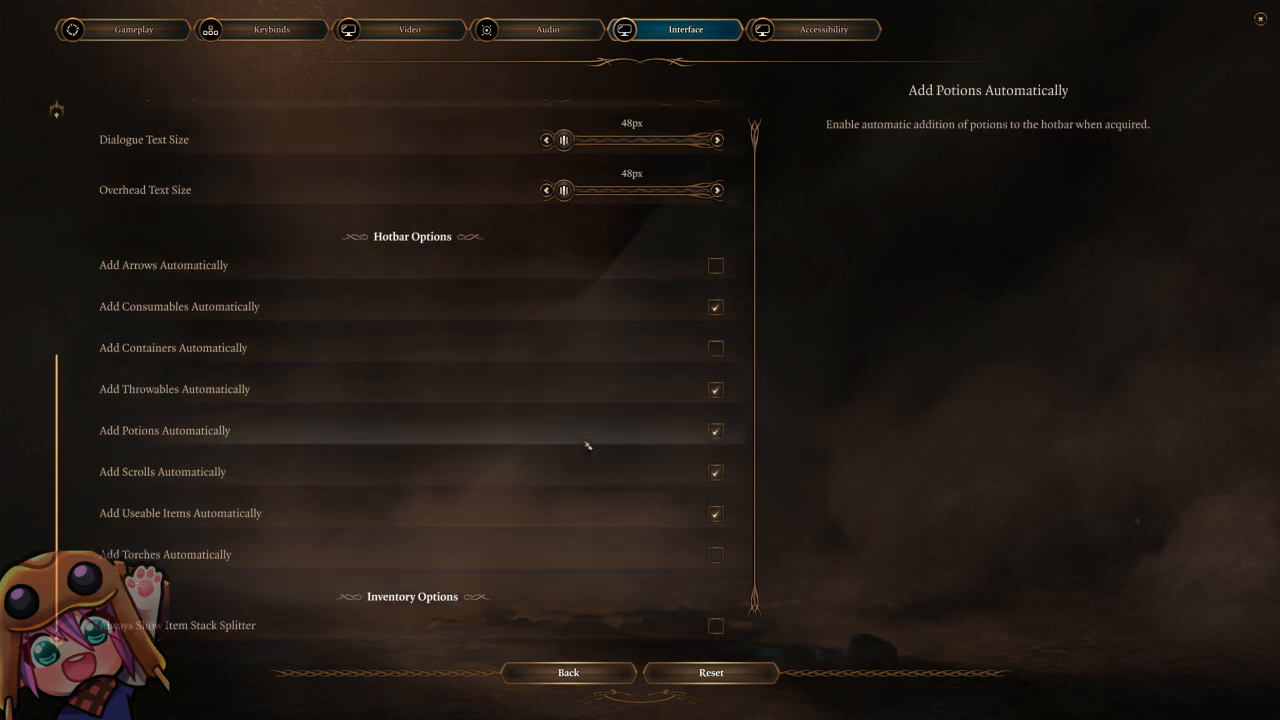
mouse_move(605, 400)
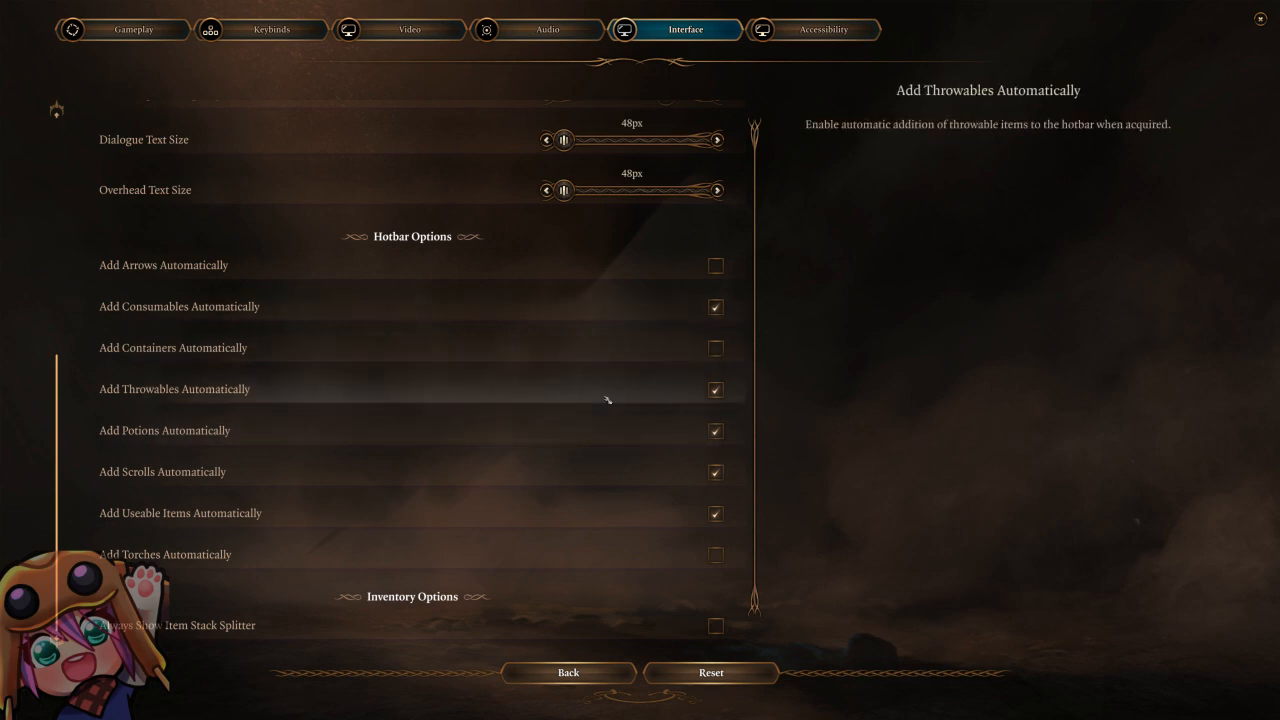
mouse_move(594, 428)
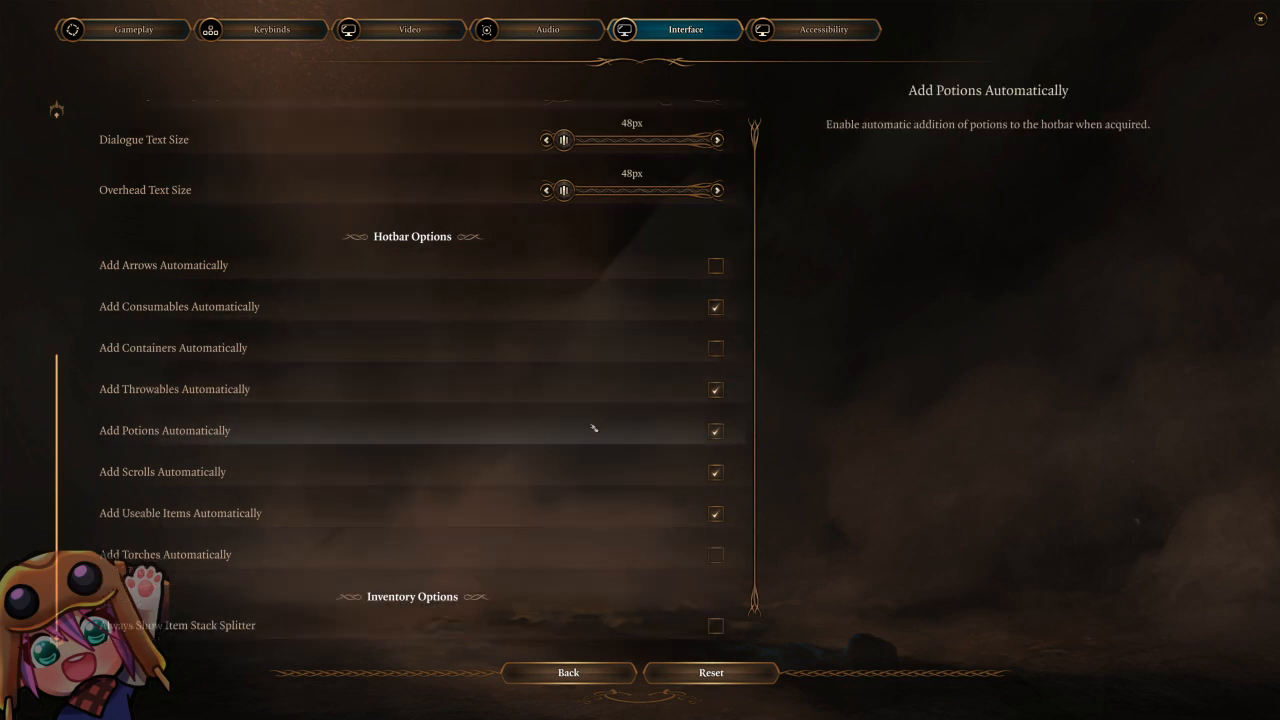
mouse_move(595, 333)
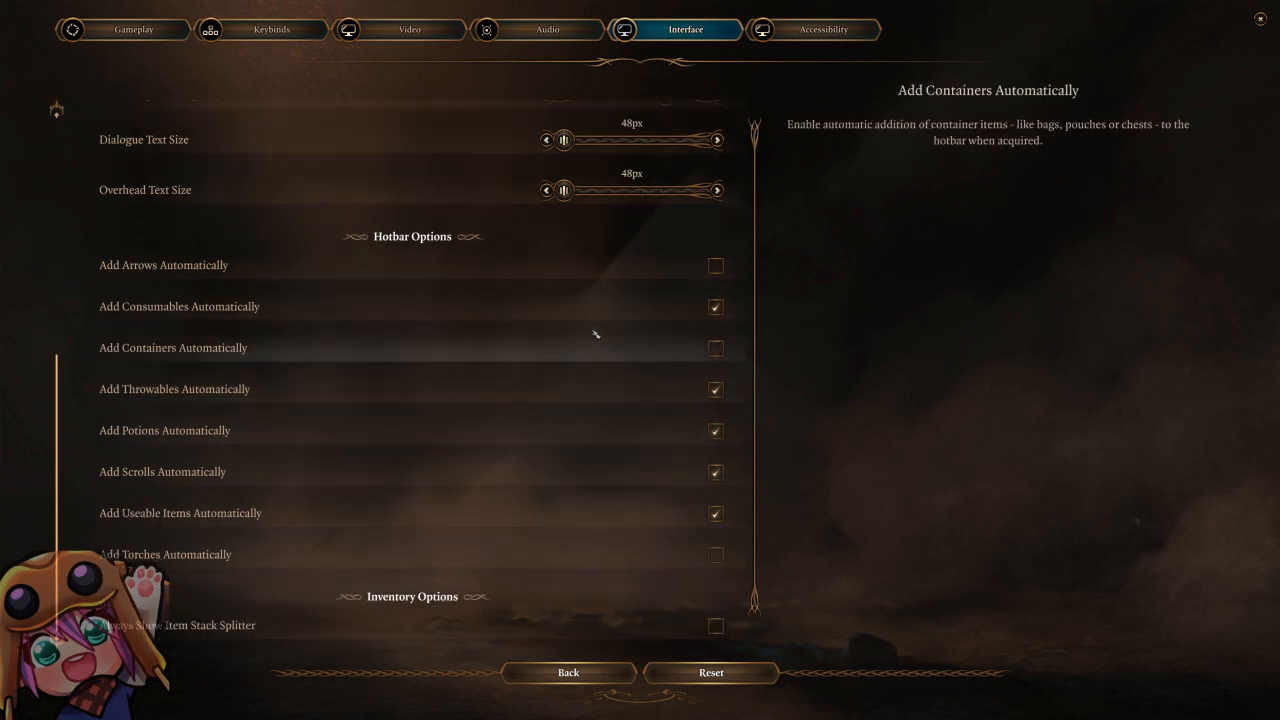
mouse_move(590, 312)
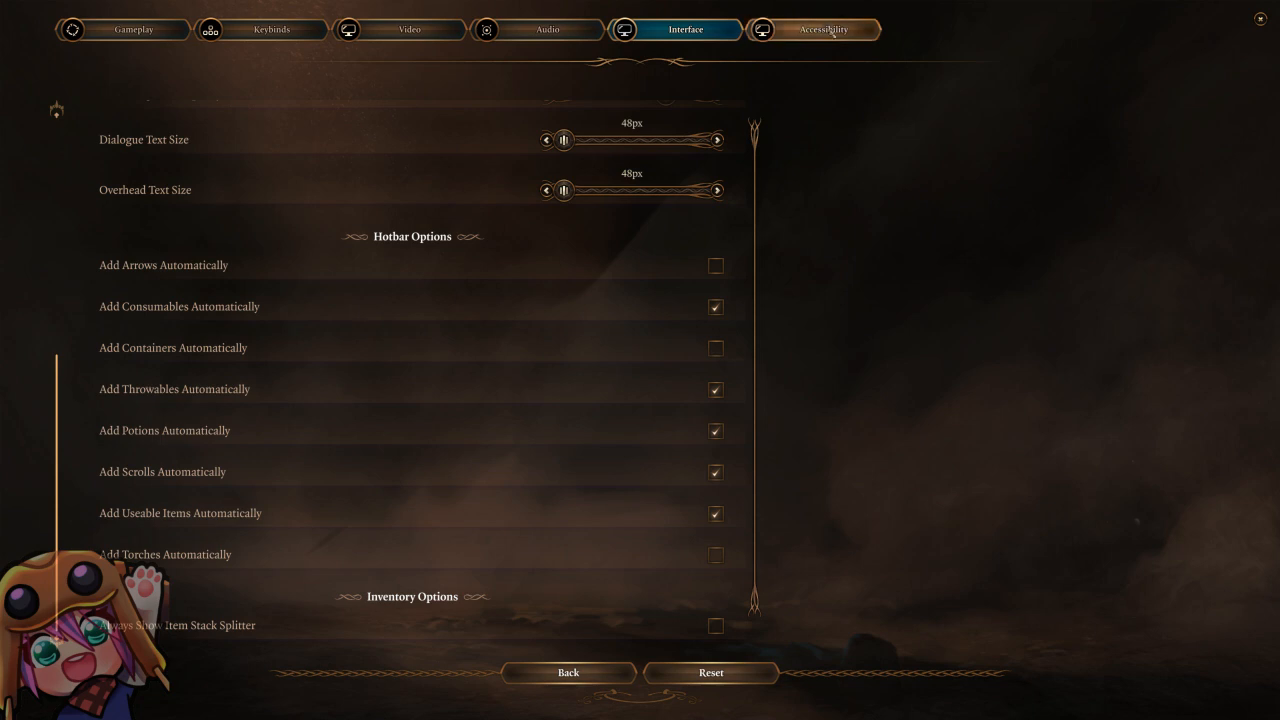
Step: Switch to the Accessibility tab of the options menu
left_click(812, 29)
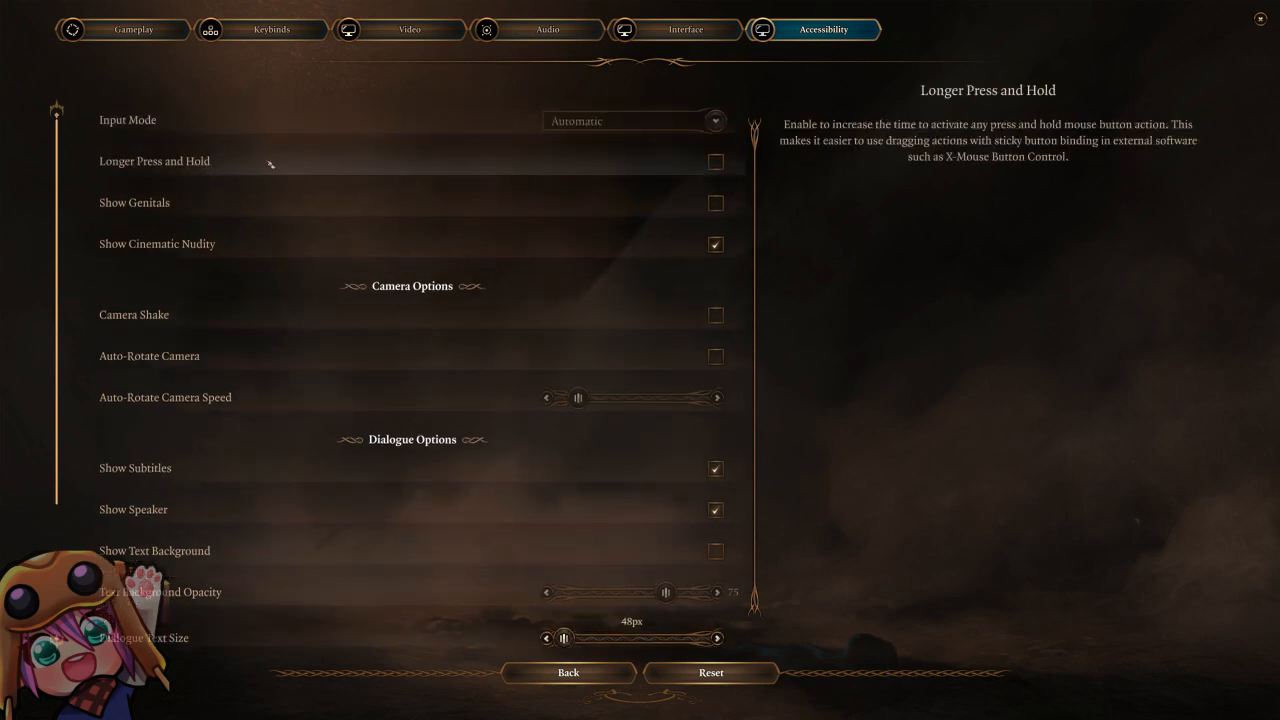
mouse_move(228, 205)
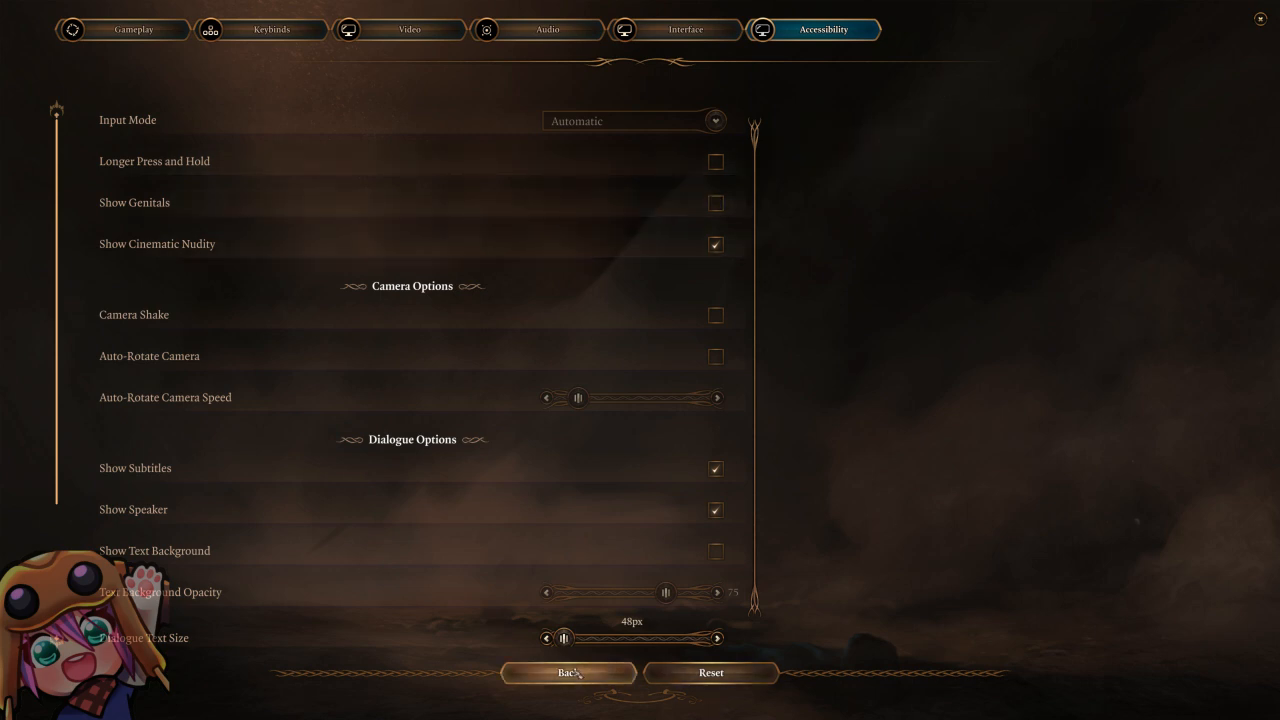
mouse_move(783, 479)
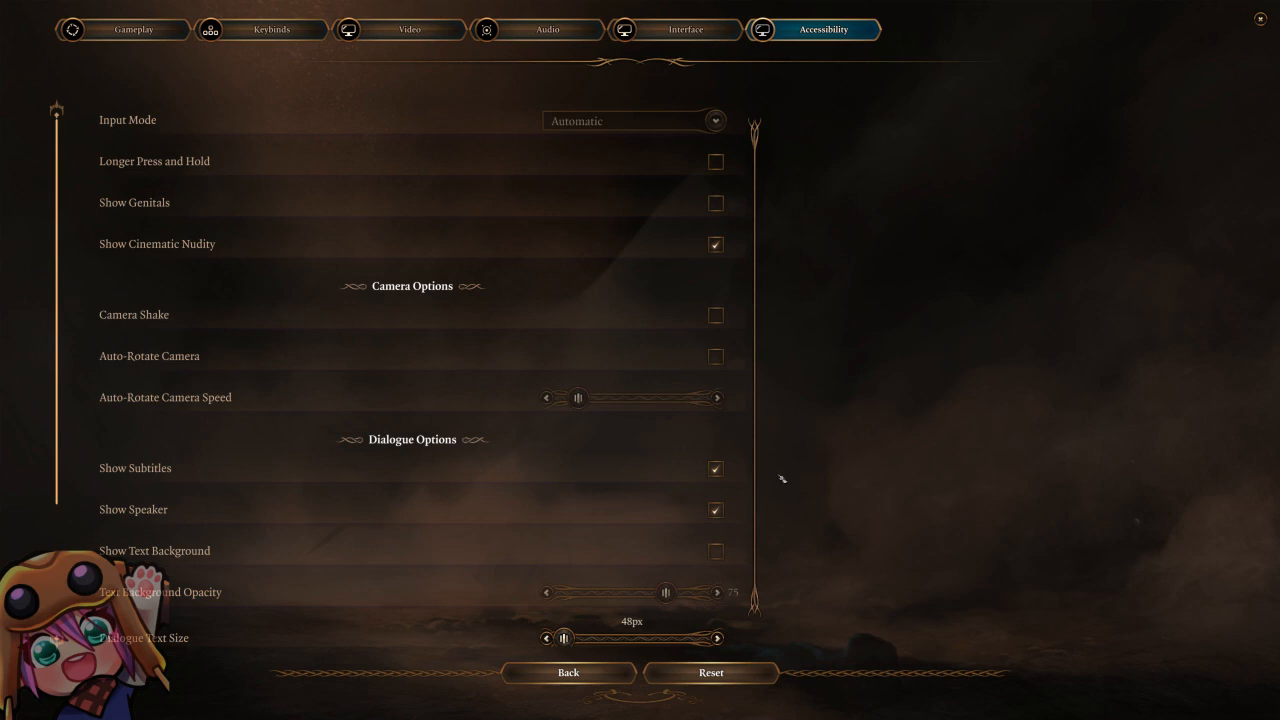
mouse_move(568, 672)
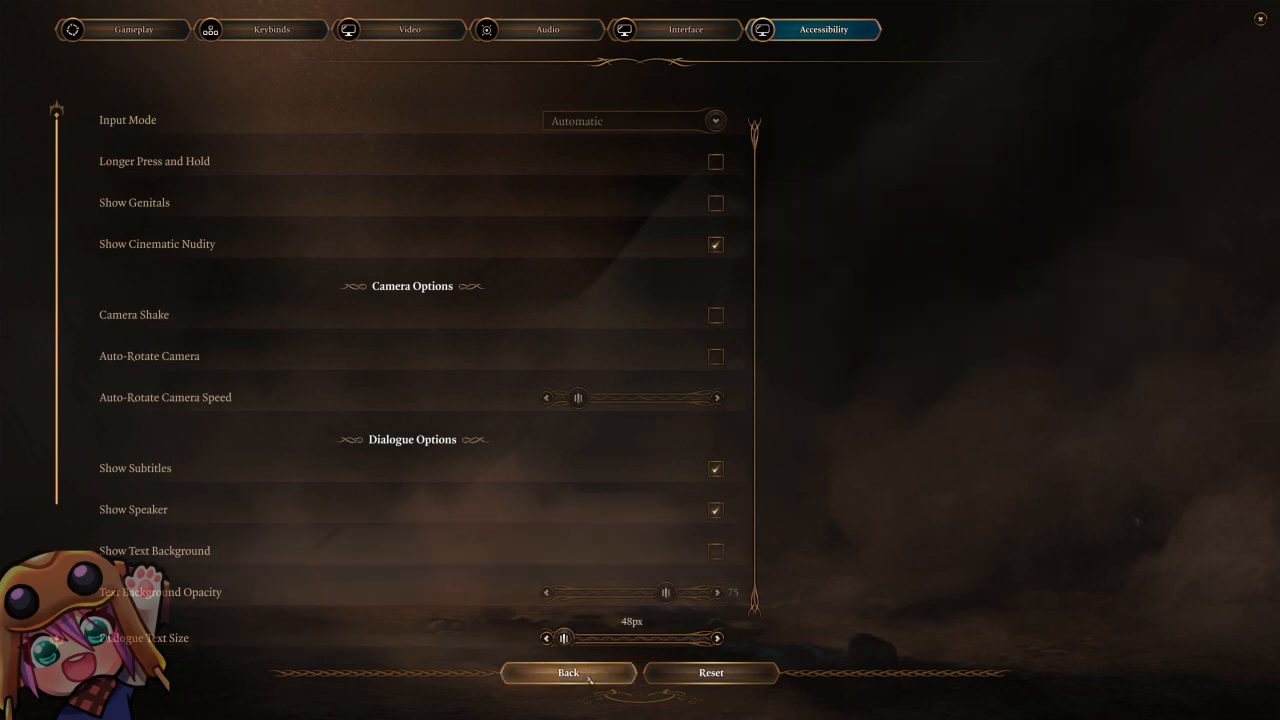